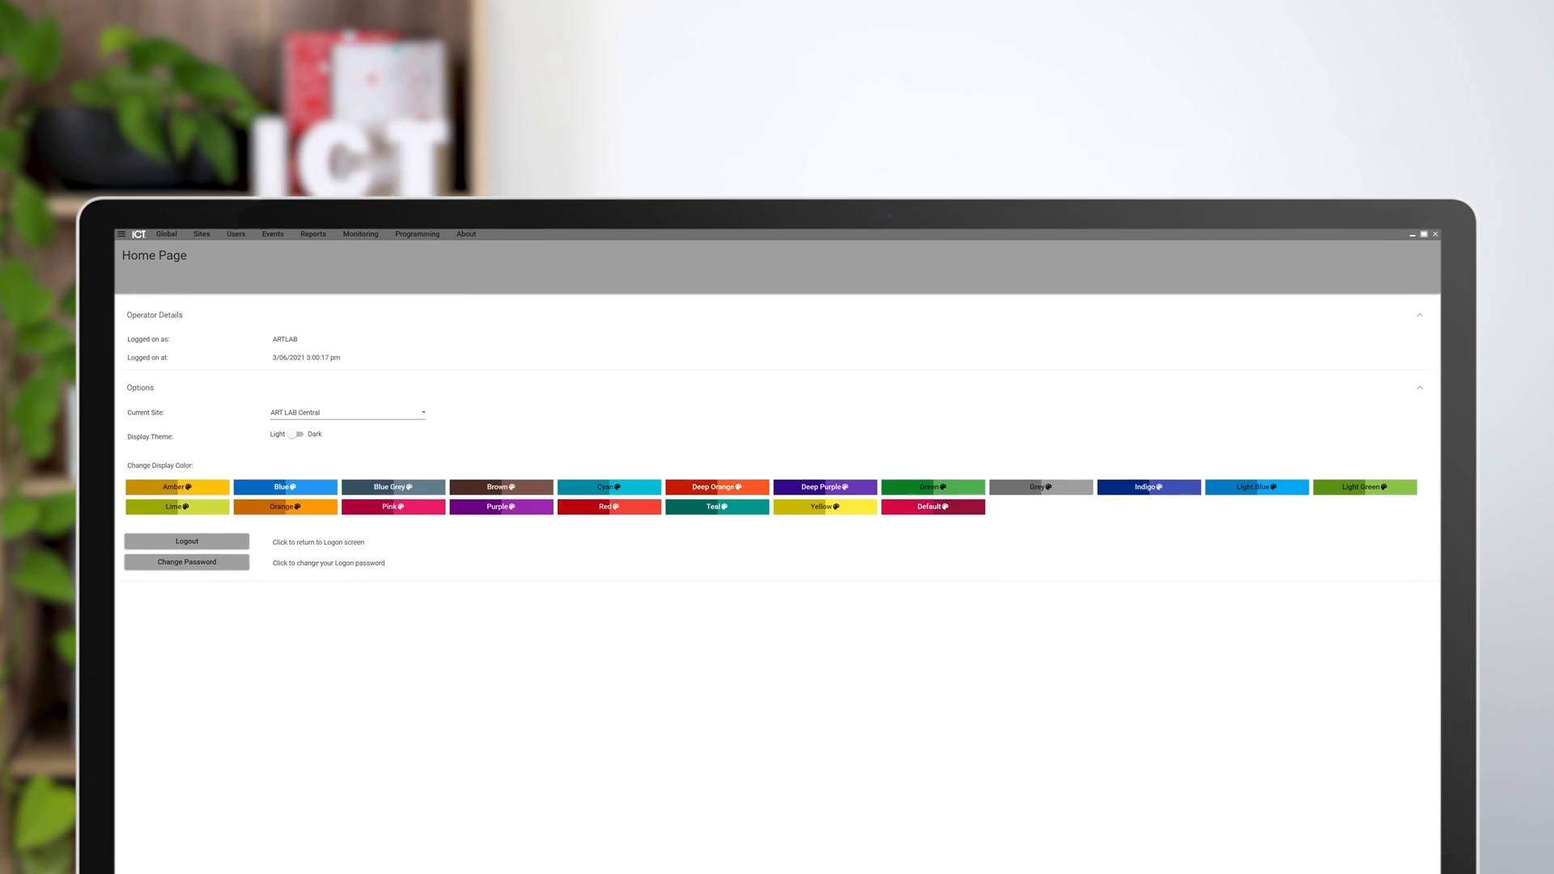
# Open the Users page from the Users menu.
pyautogui.click(234, 187)
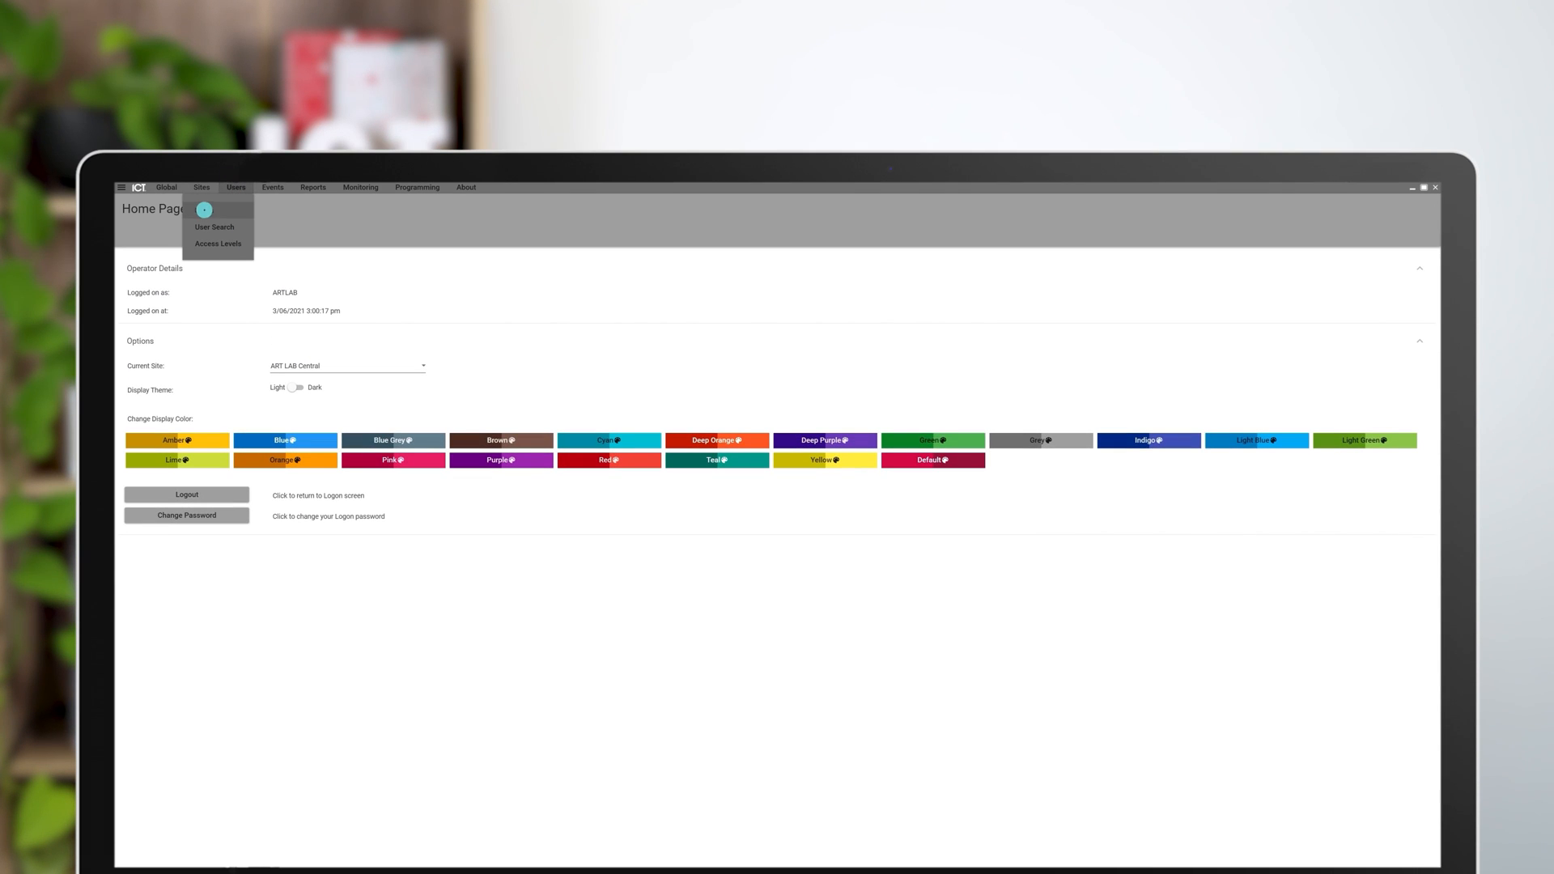
pyautogui.click(213, 227)
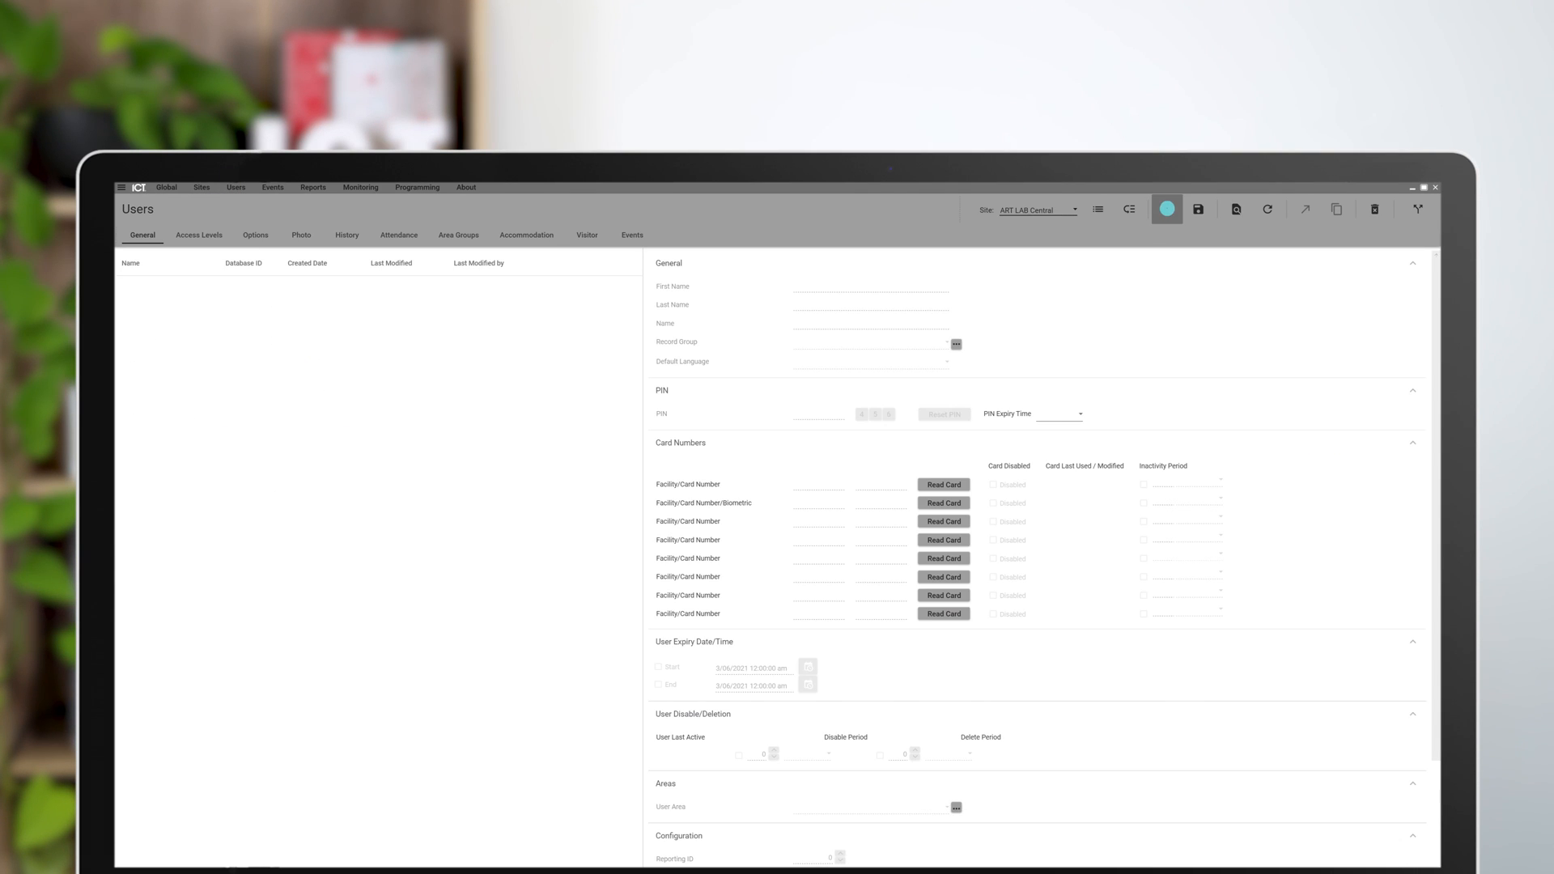
pyautogui.click(1166, 208)
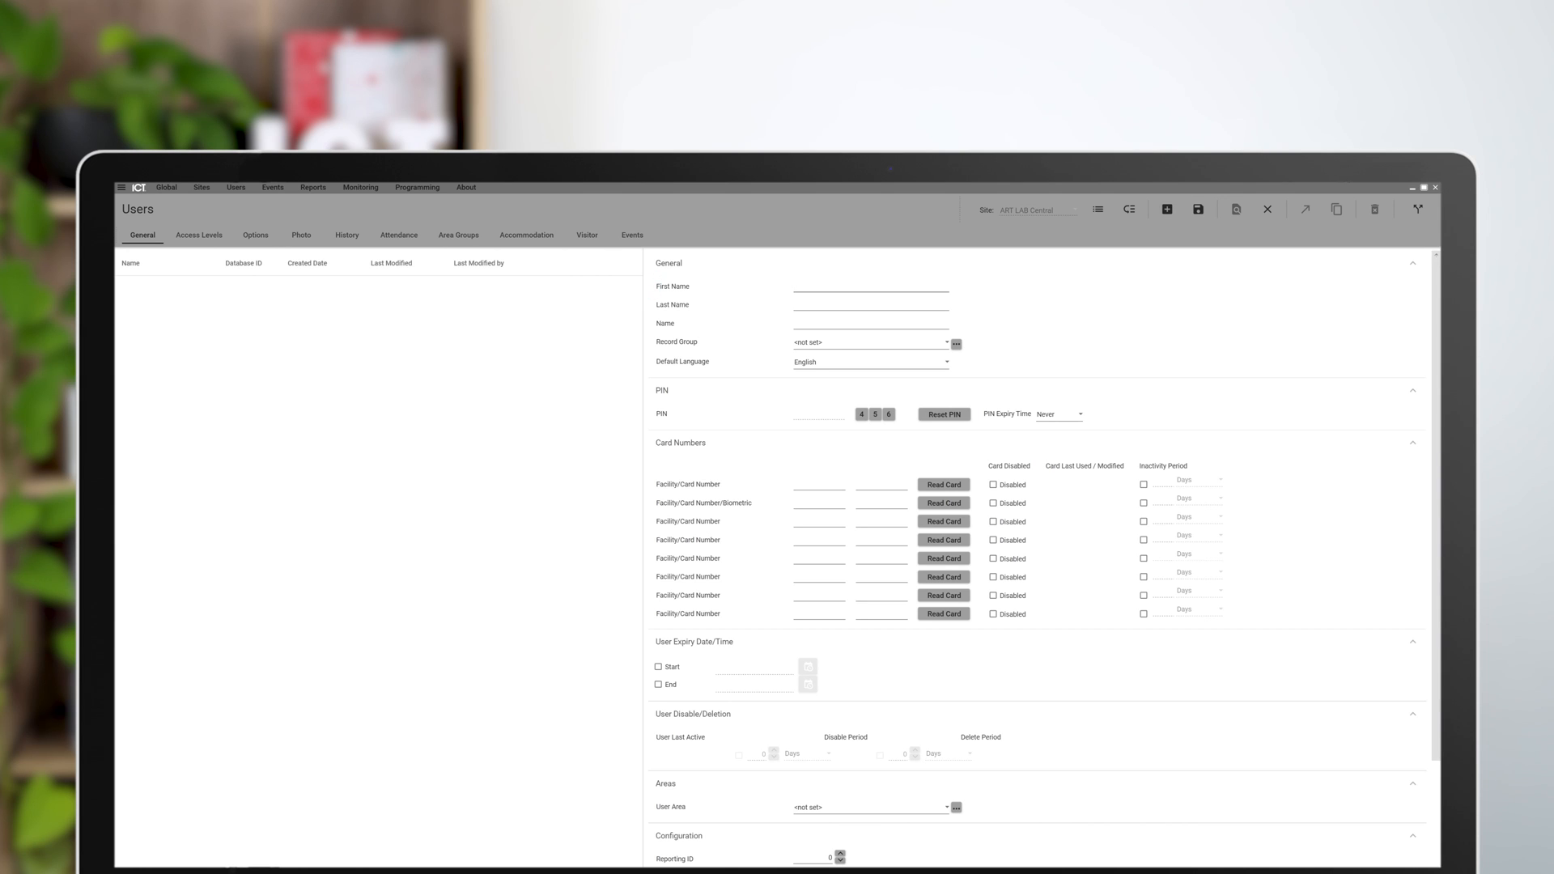
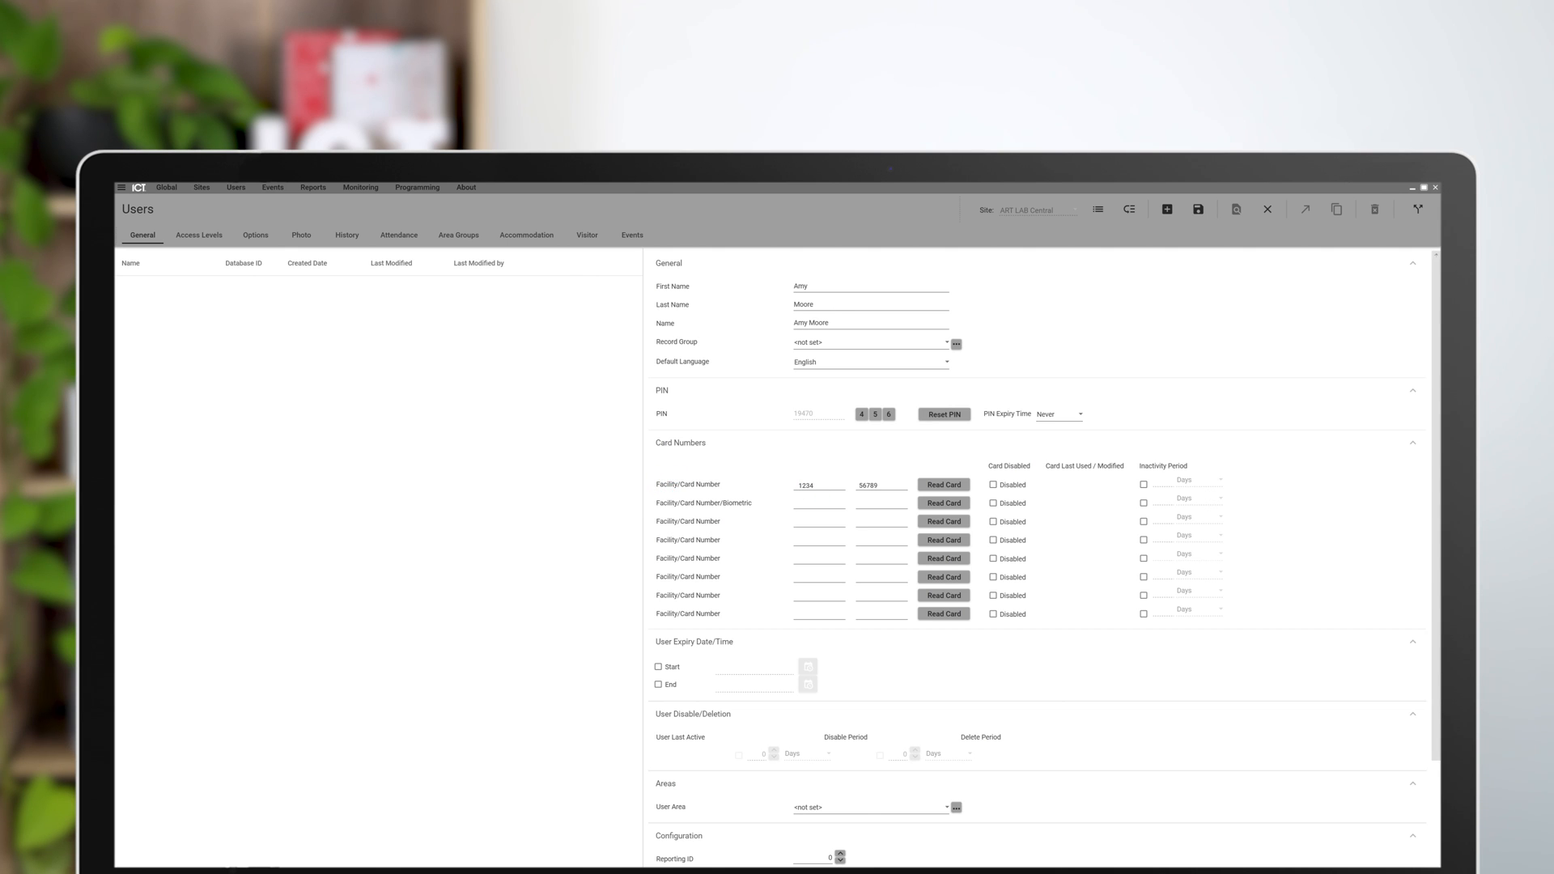
pyautogui.click(1197, 209)
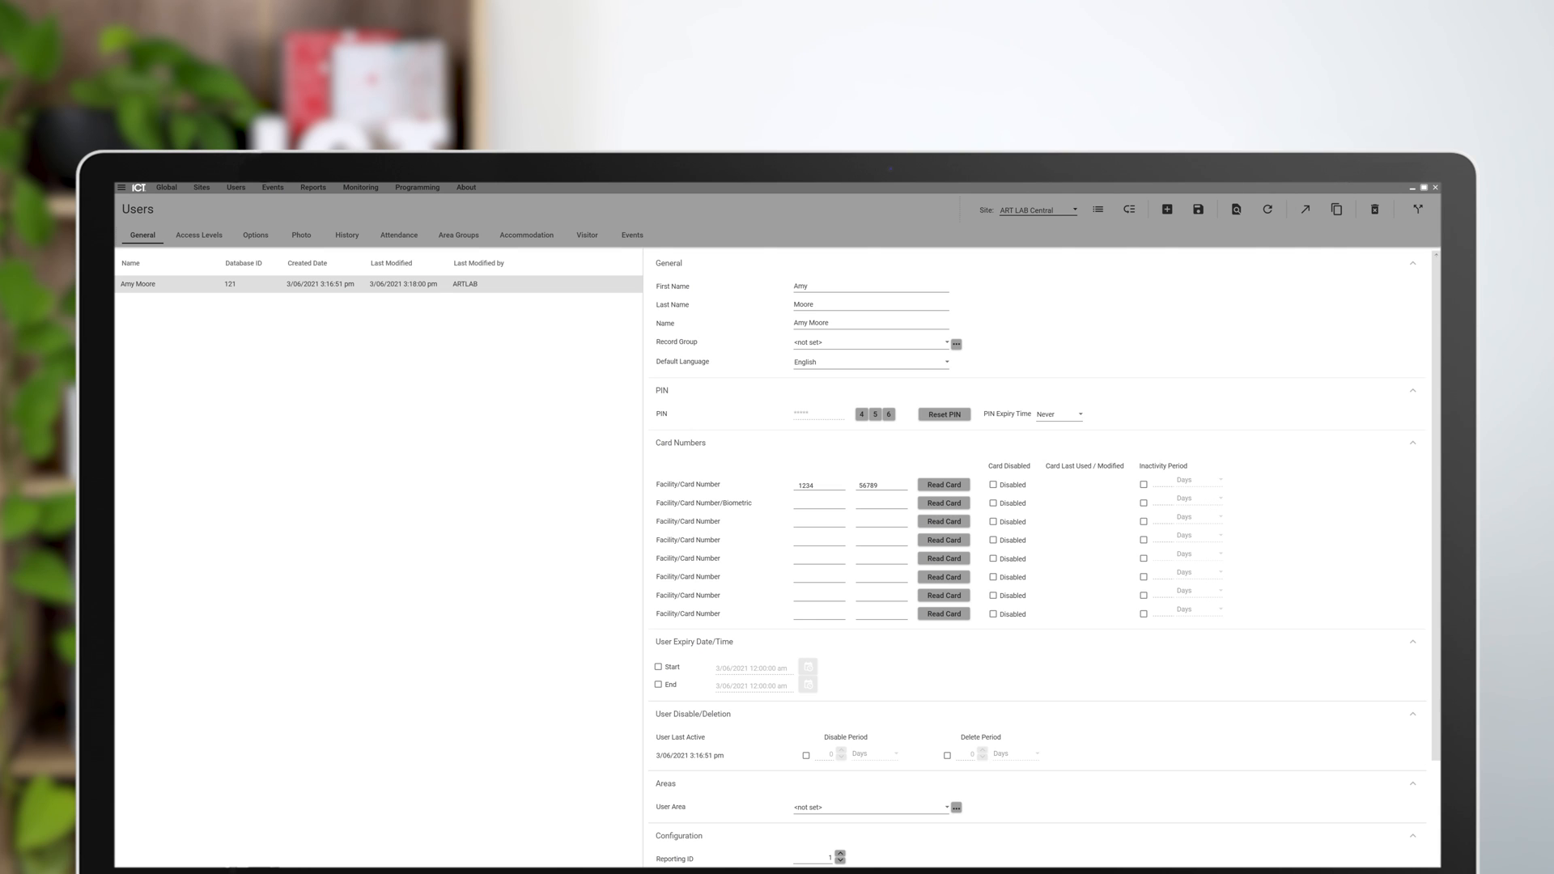
pyautogui.click(657, 667)
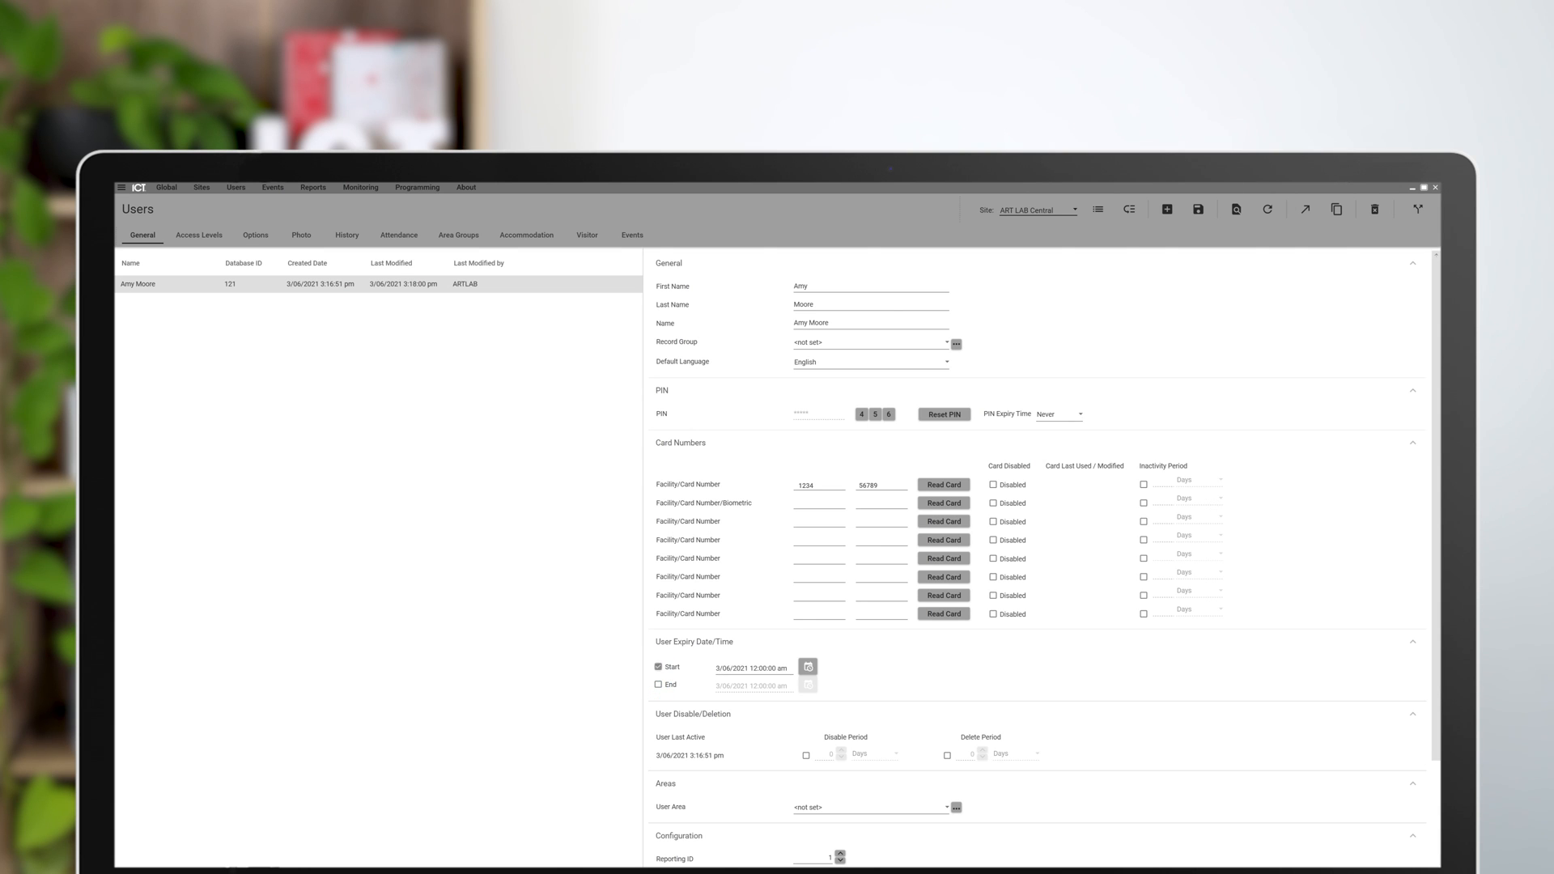
pyautogui.click(807, 666)
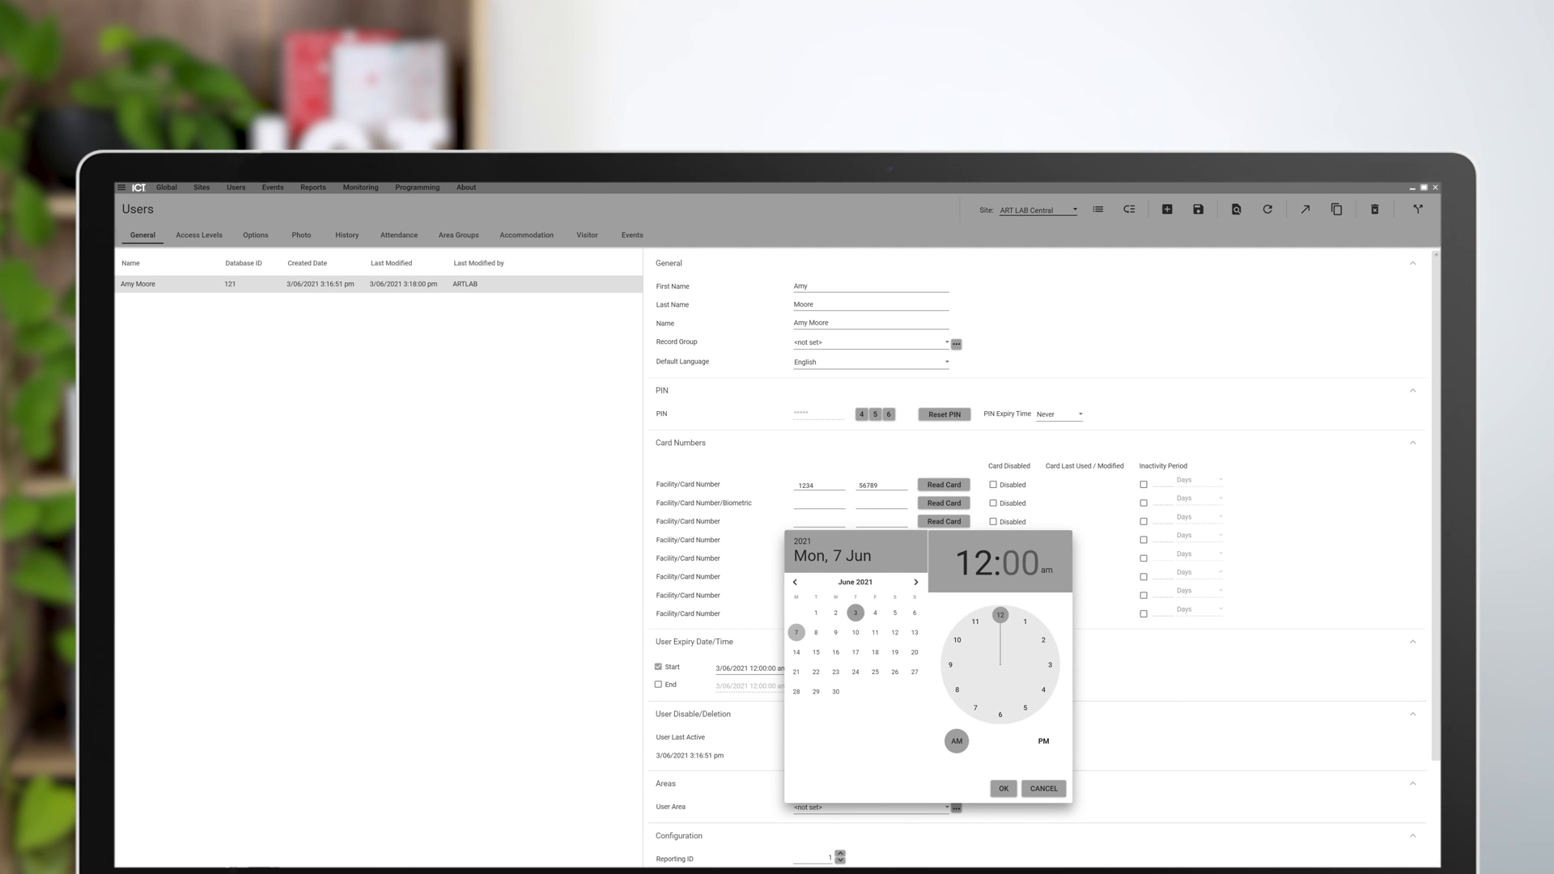
pyautogui.click(957, 689)
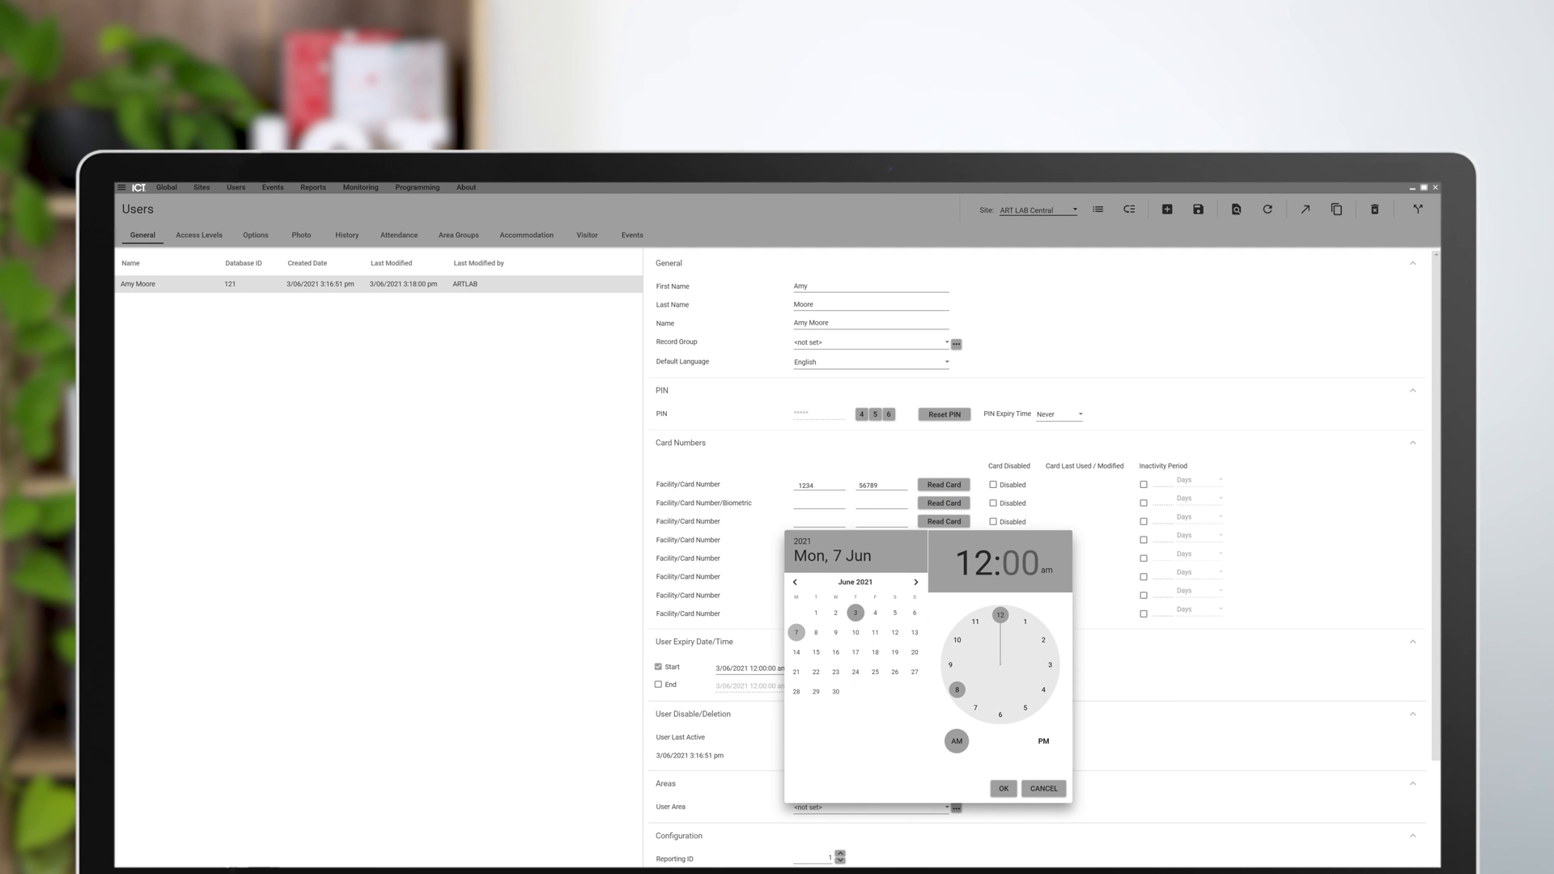
pyautogui.click(957, 689)
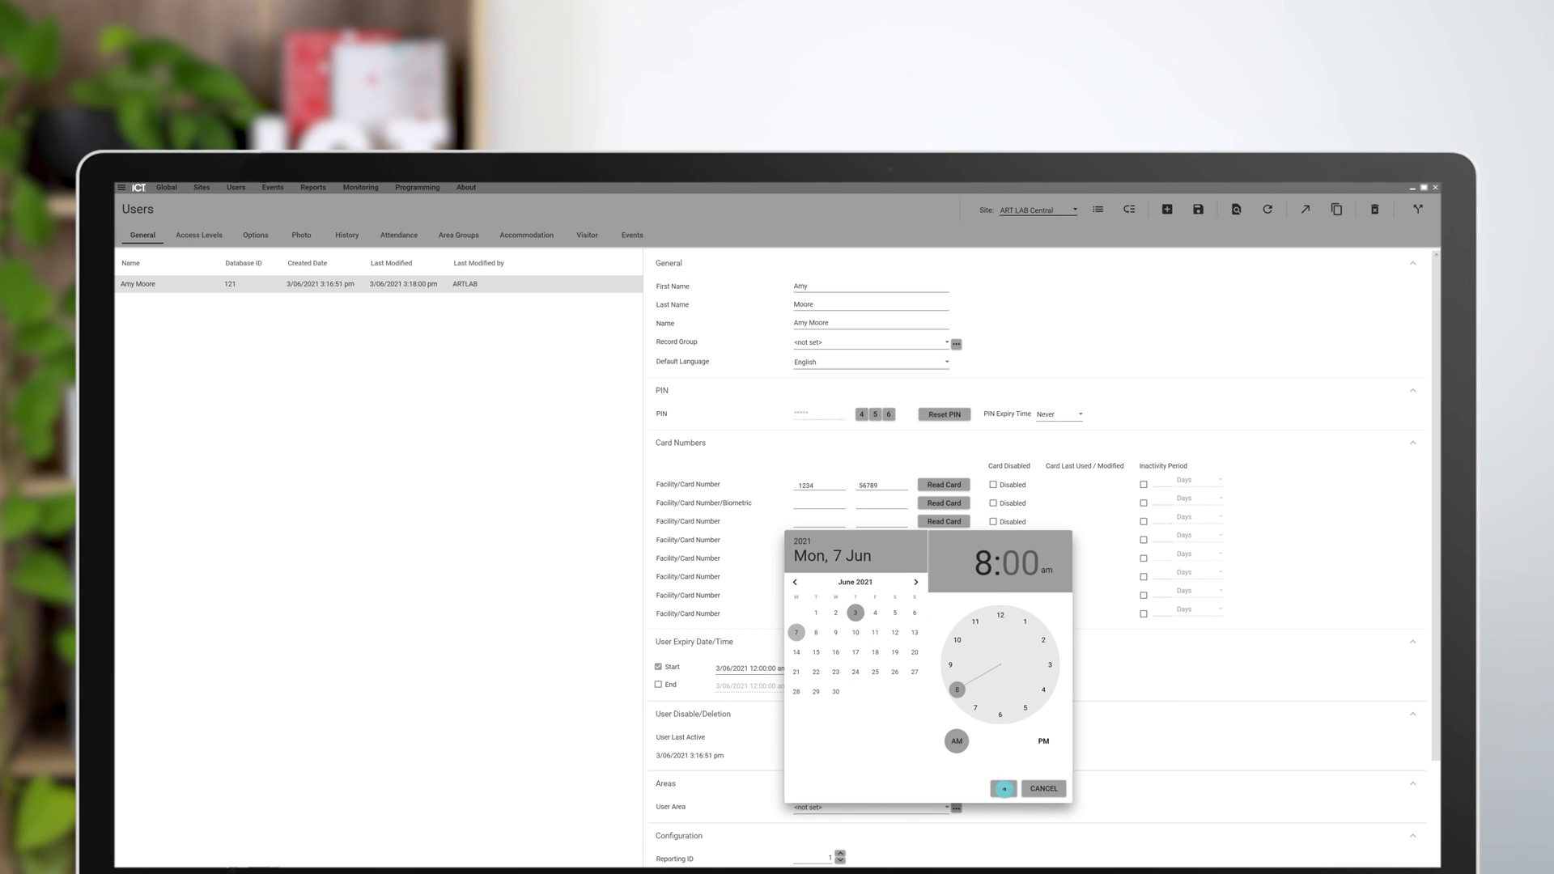
pyautogui.moveTo(1002, 788)
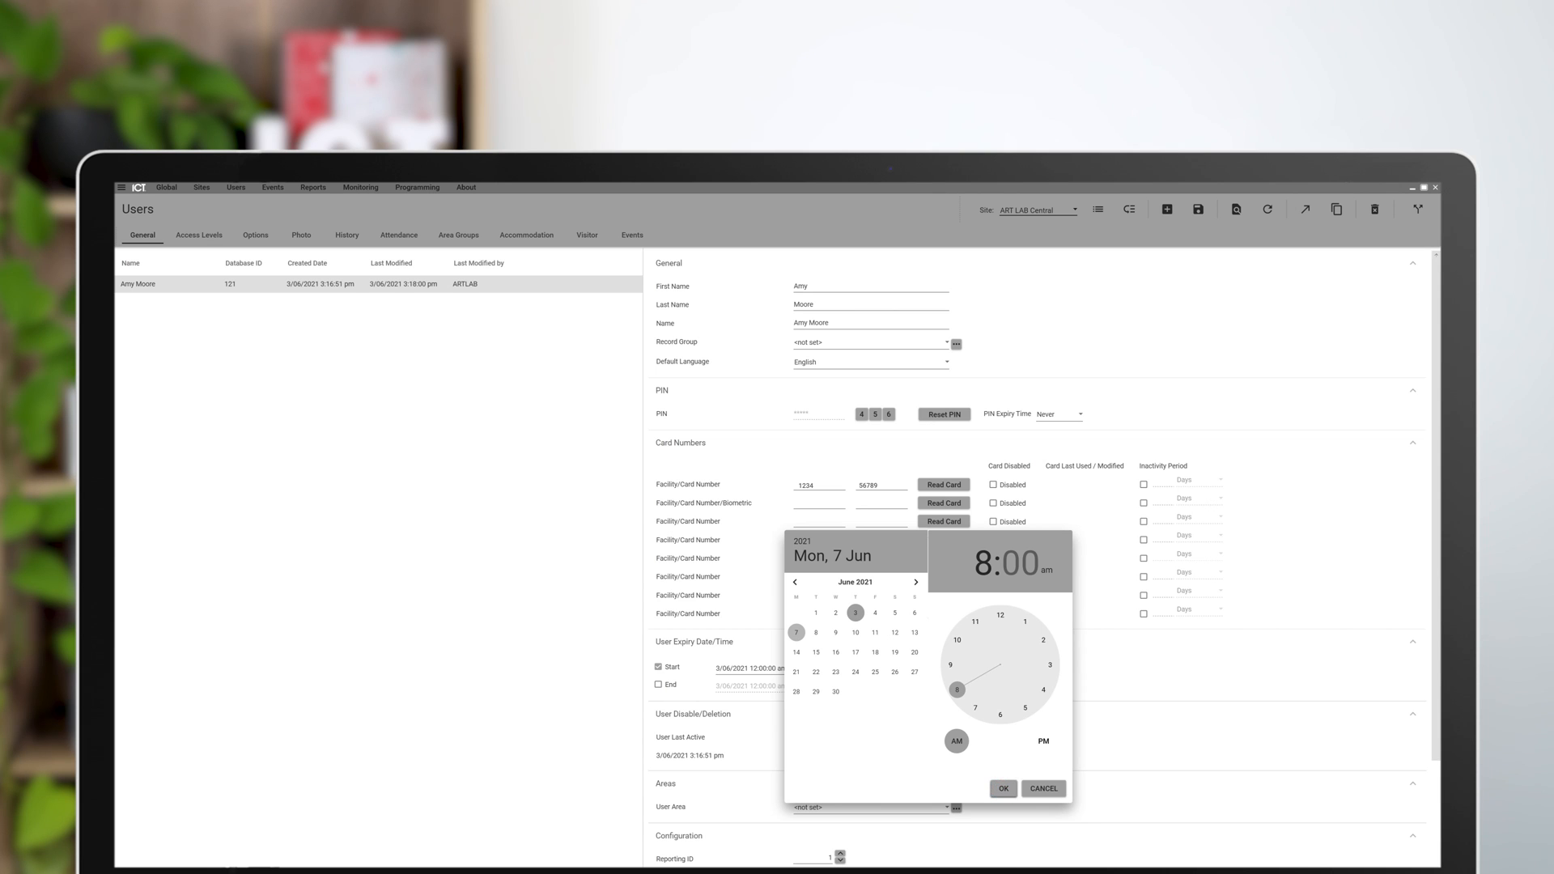
pyautogui.click(1002, 788)
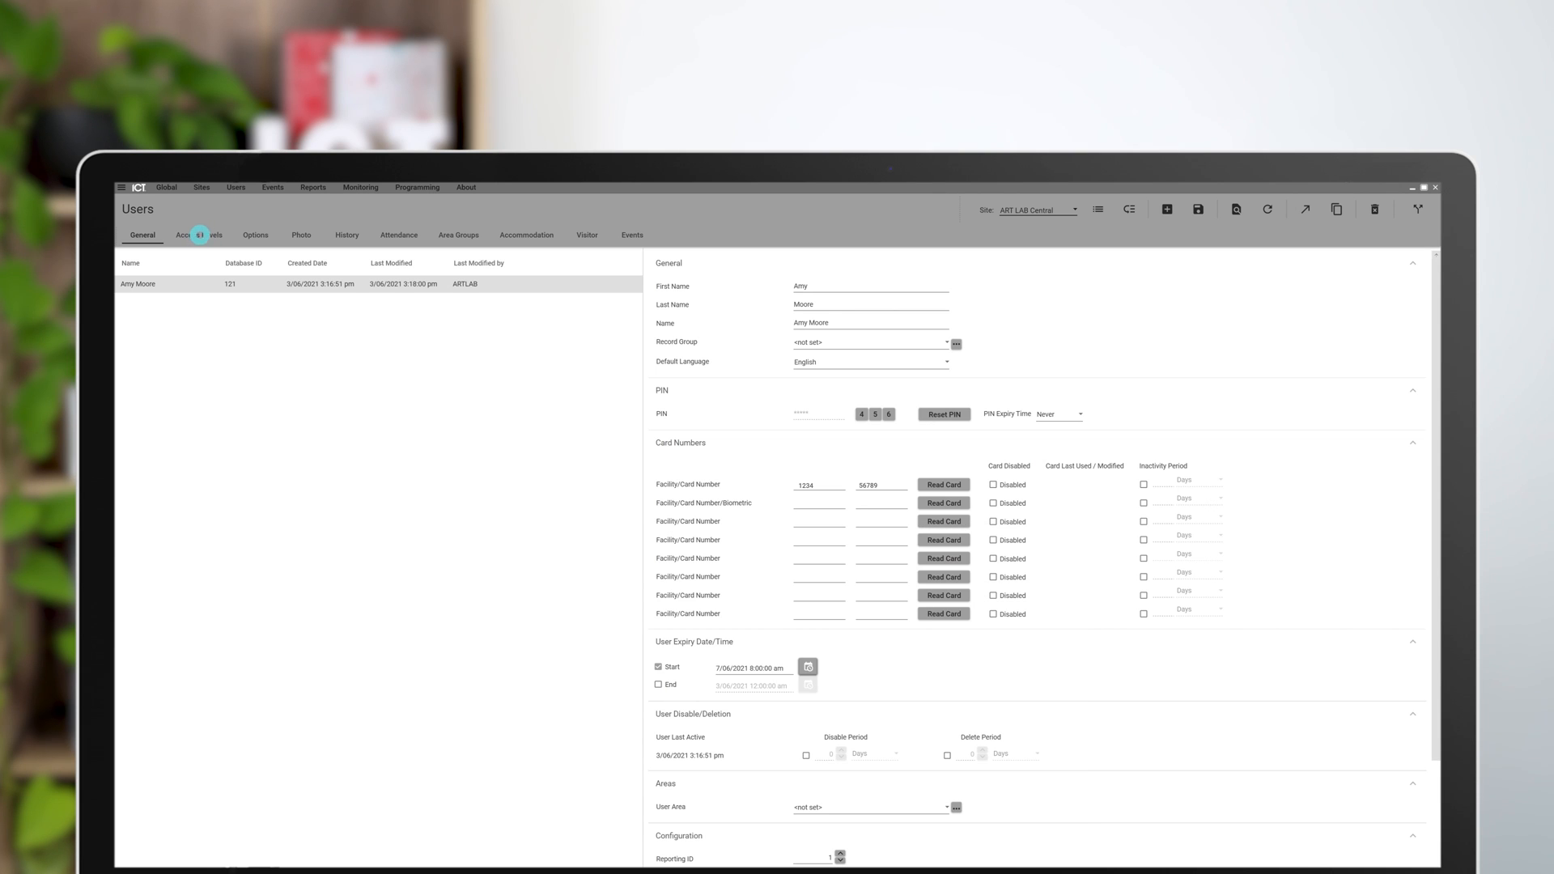
pyautogui.click(198, 235)
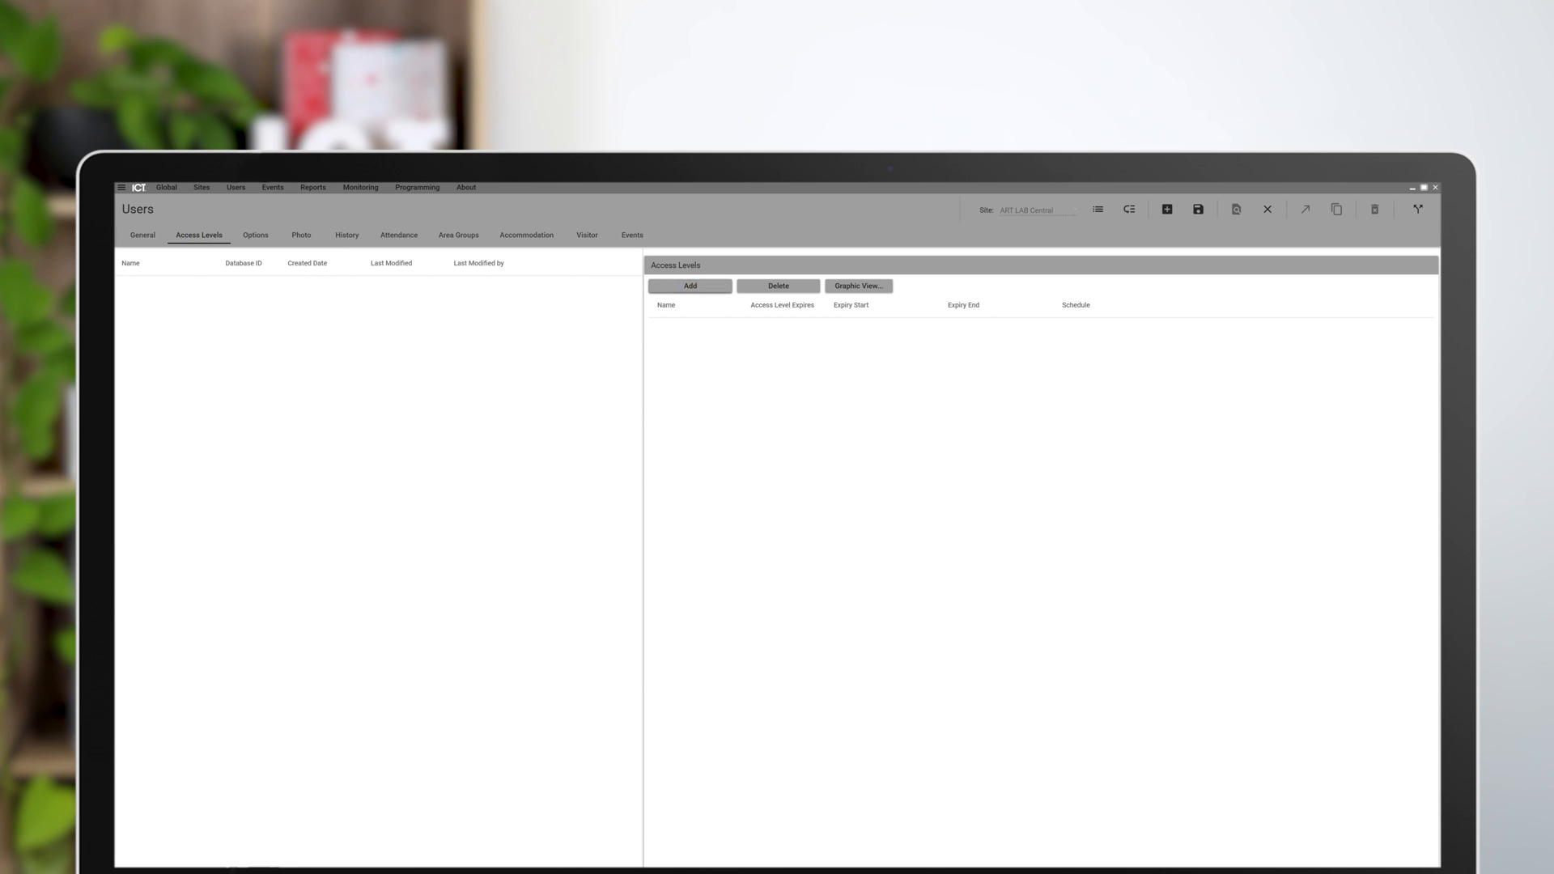
pyautogui.click(689, 291)
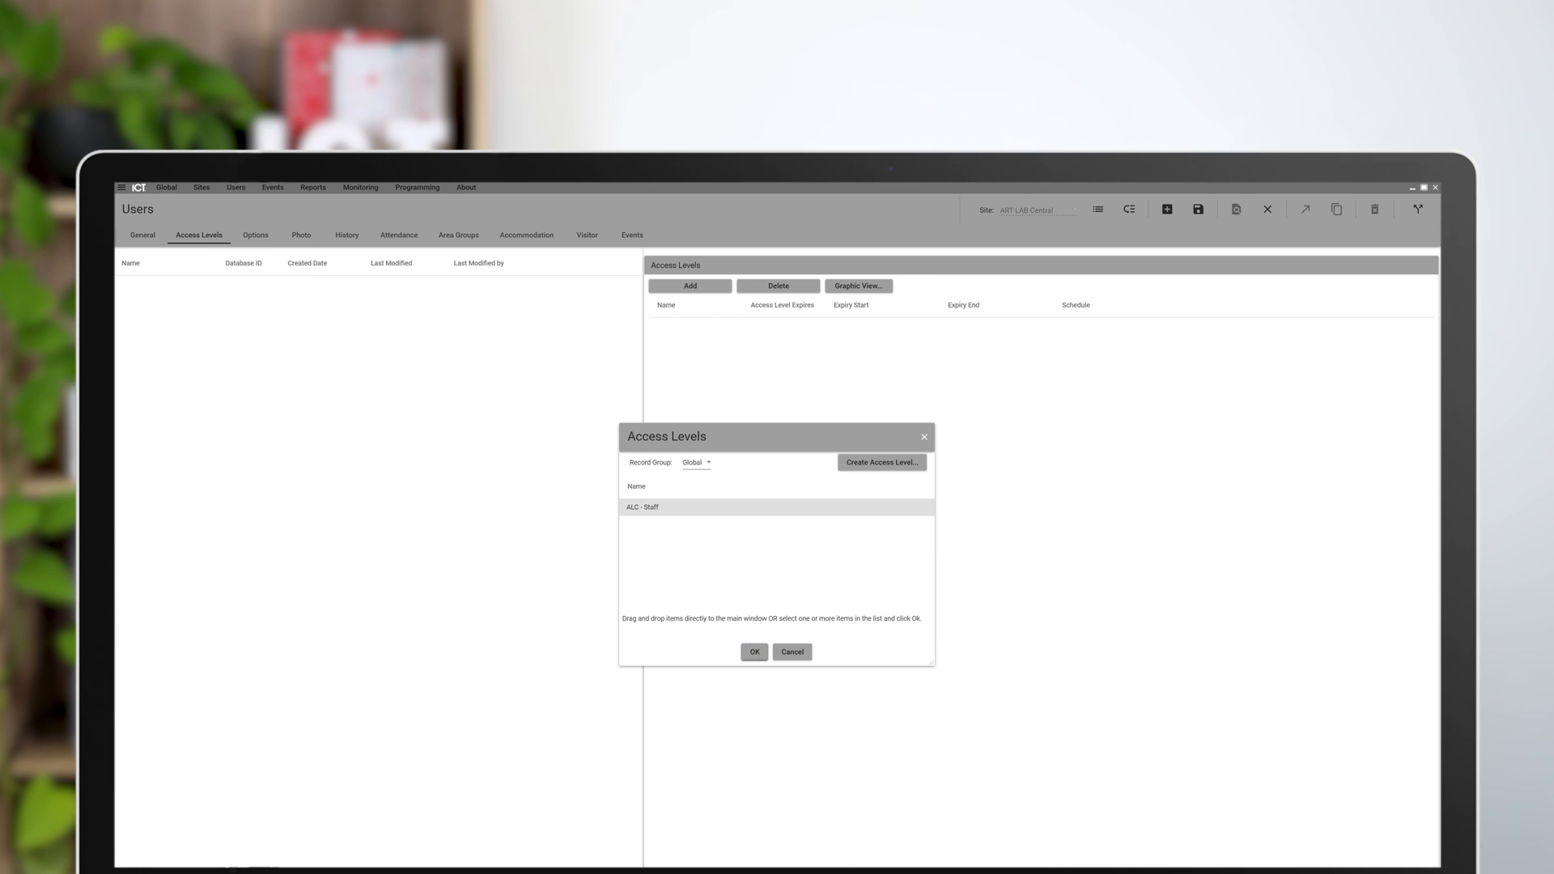
pyautogui.click(754, 650)
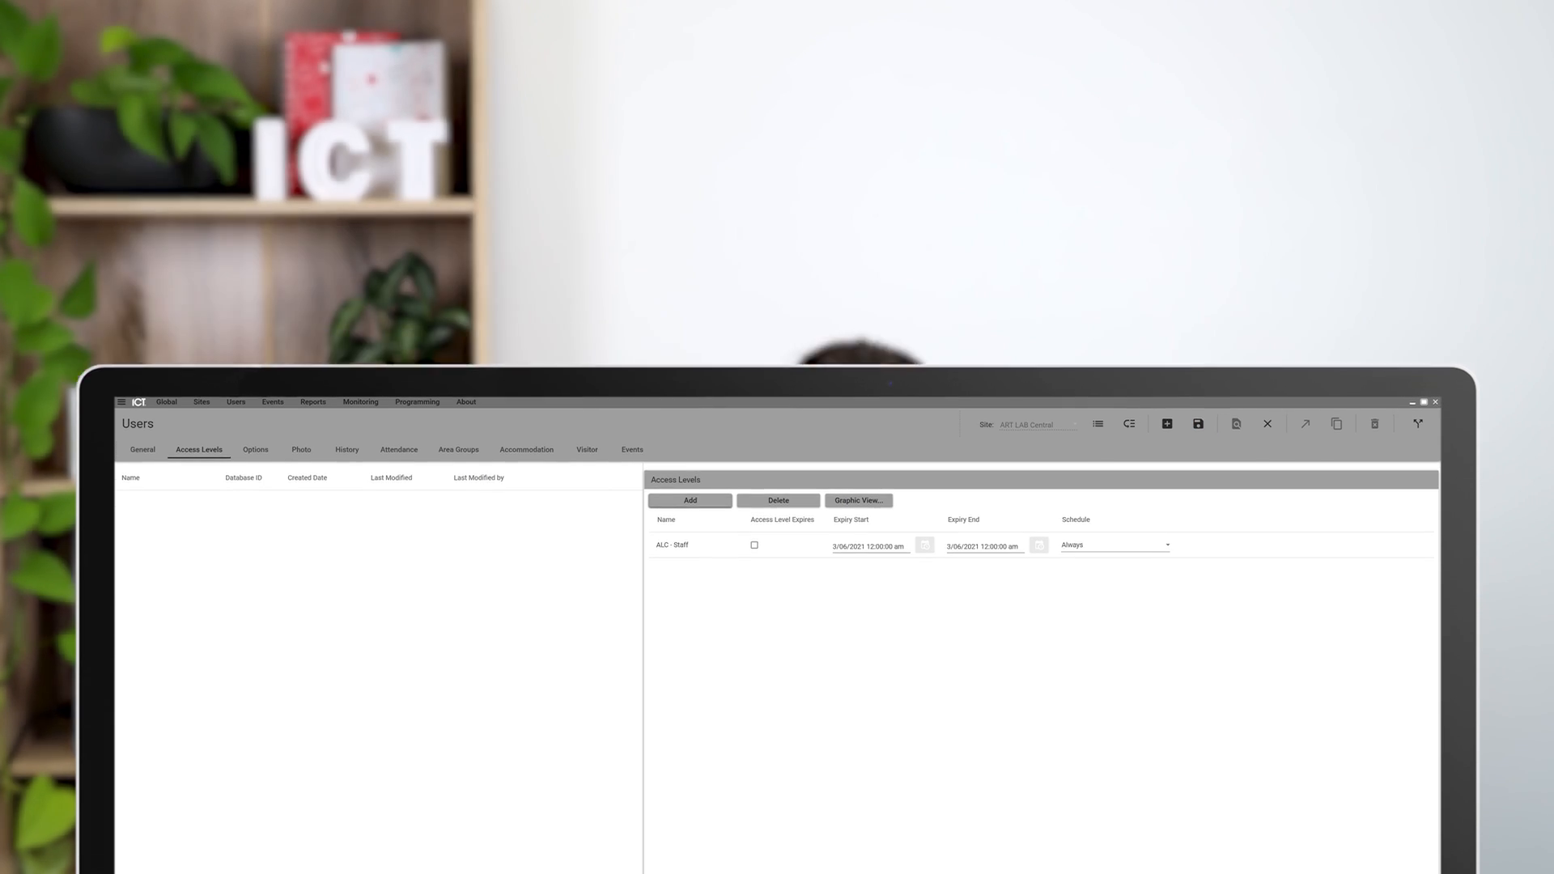
pyautogui.click(142, 432)
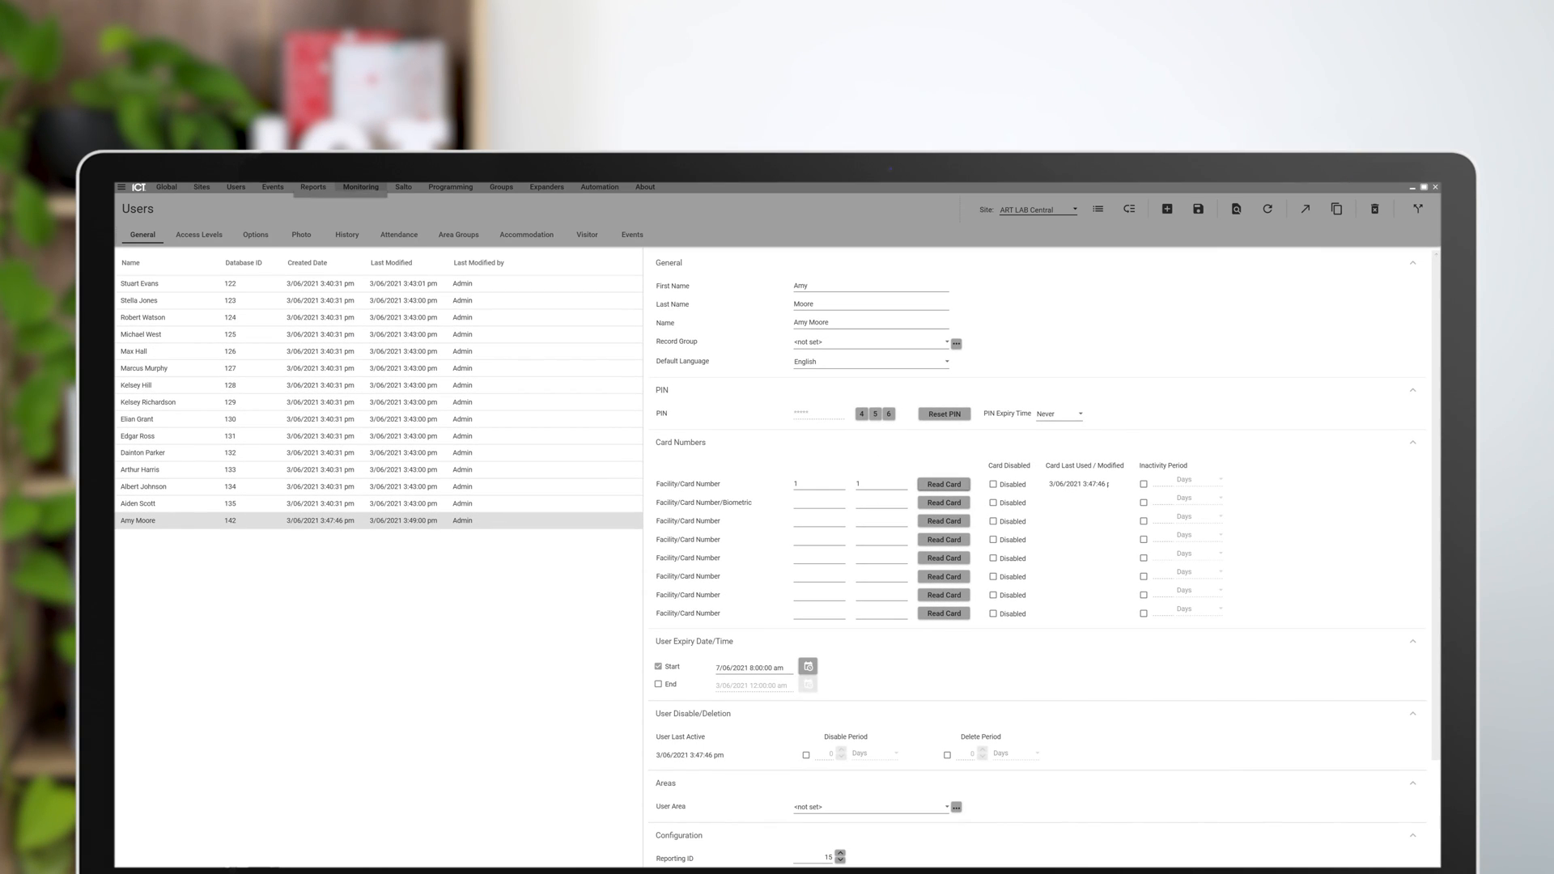
# Open the Status Page View from the Monitoring menu.
pyautogui.click(361, 186)
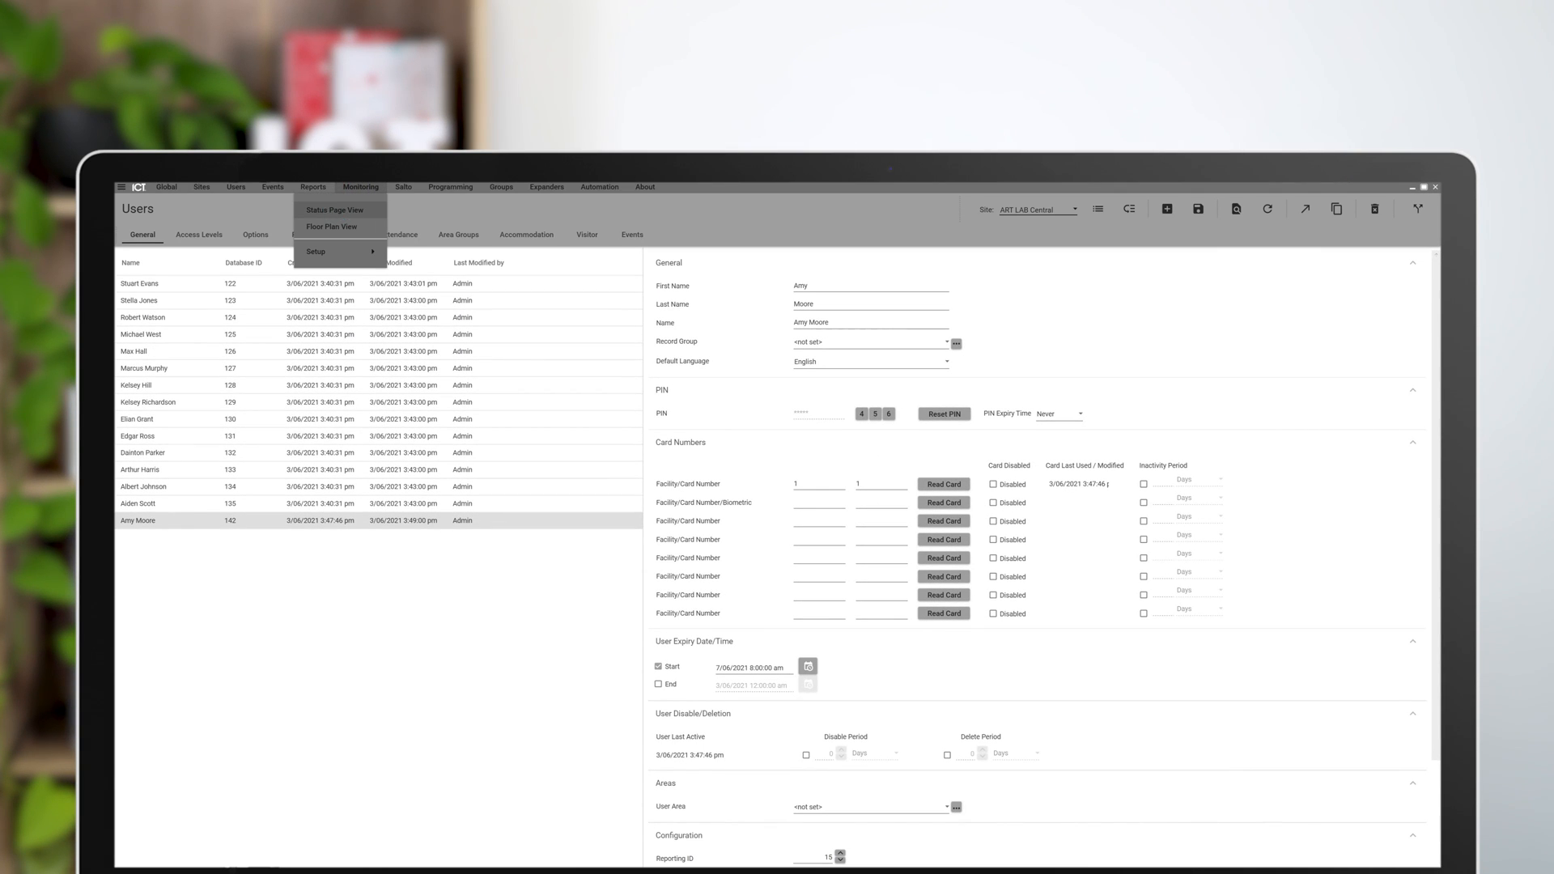
pyautogui.click(336, 208)
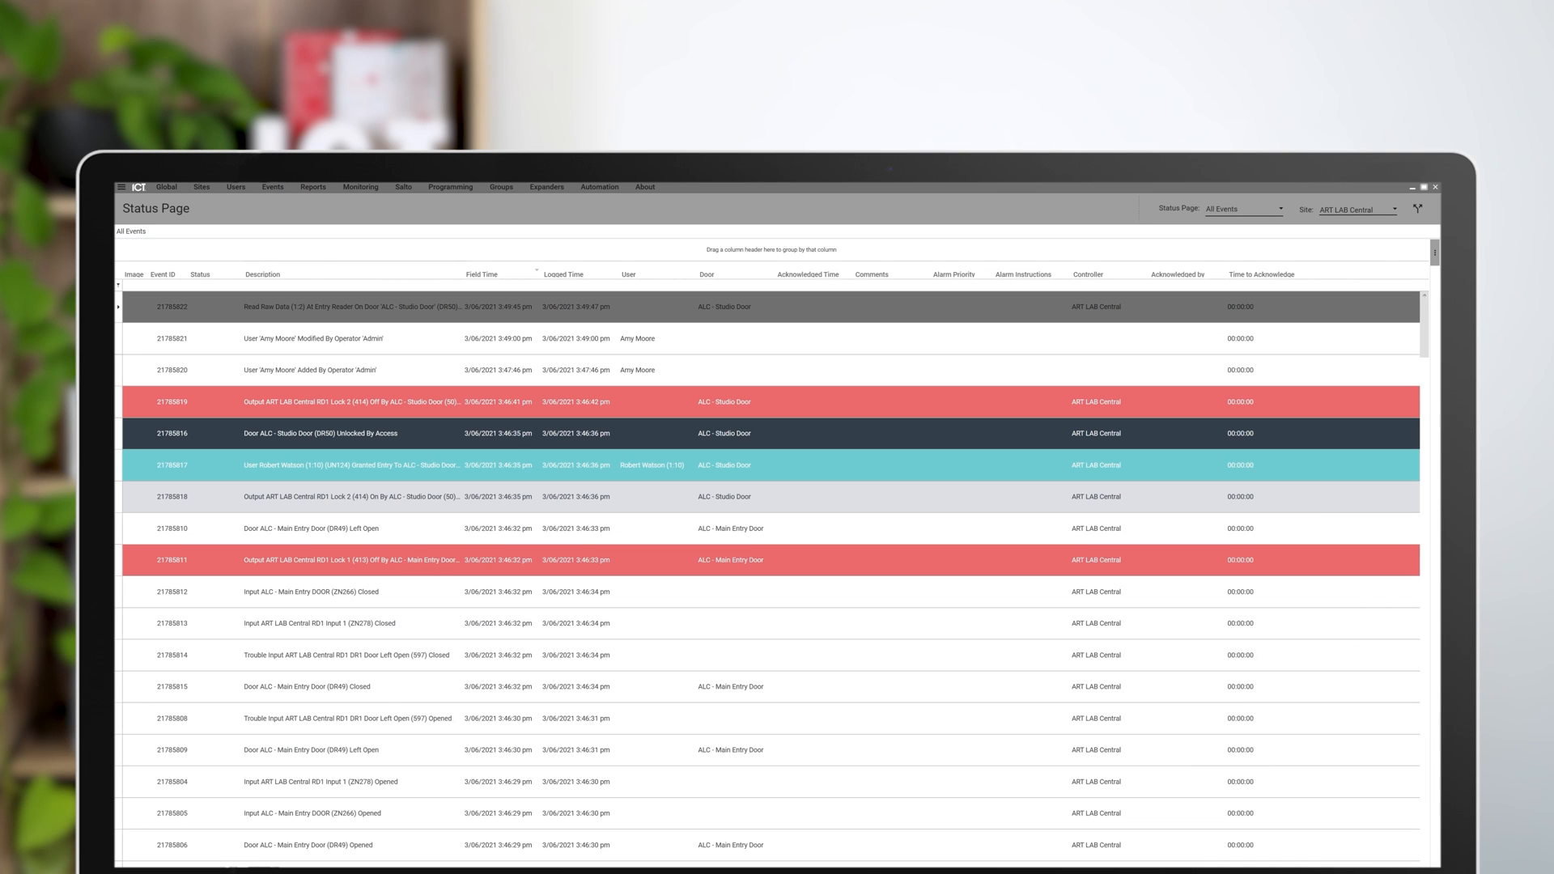
# Add a new user from the Read Raw Data card event and open user 143's record.
pyautogui.rightClick(347, 305)
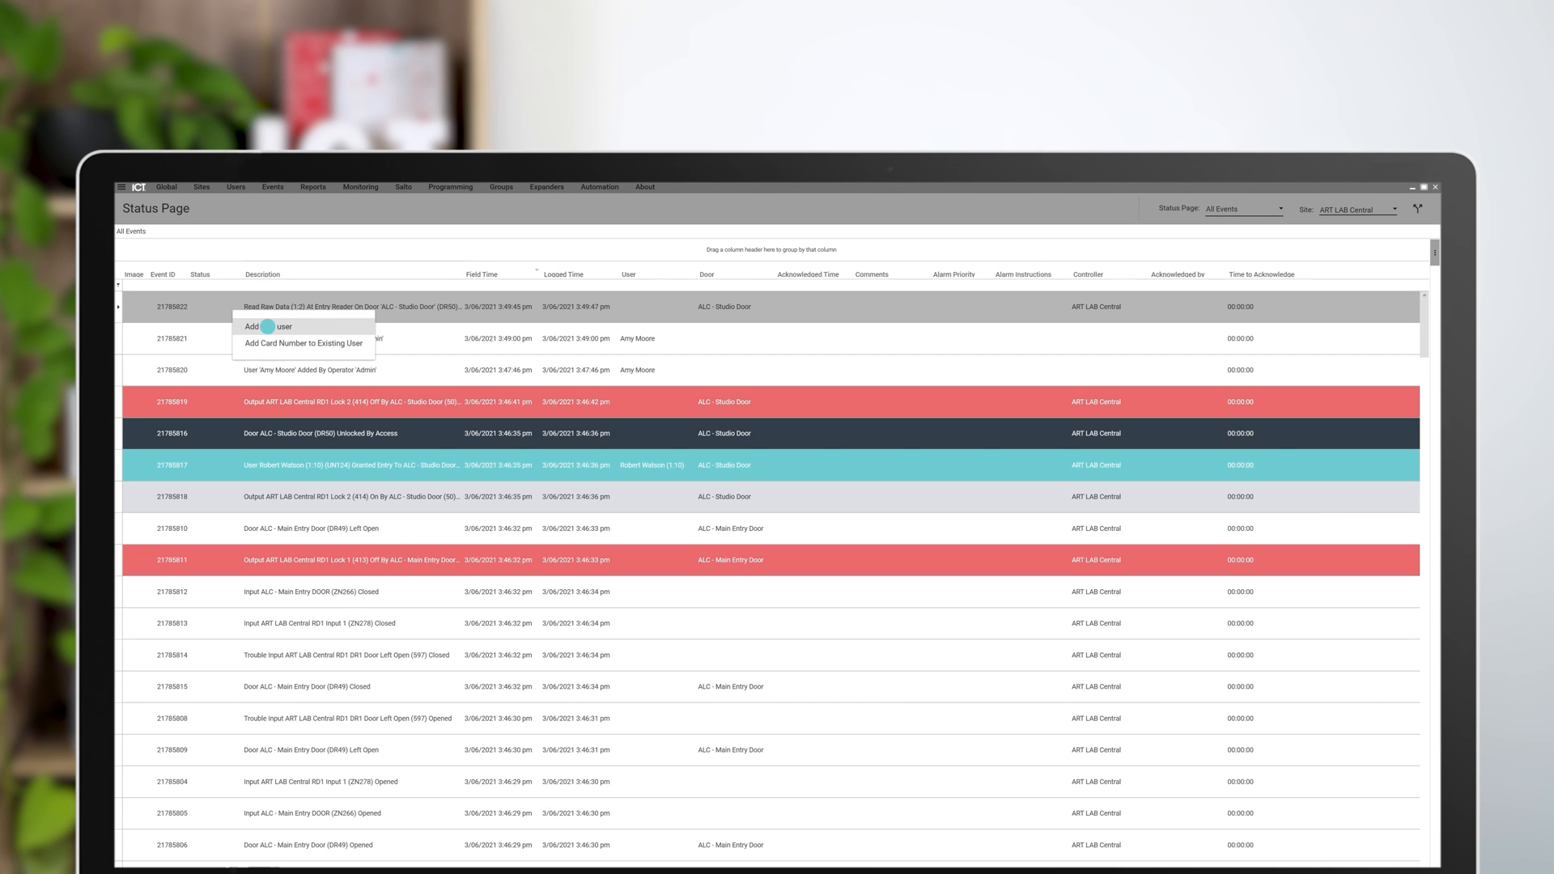
pyautogui.click(303, 343)
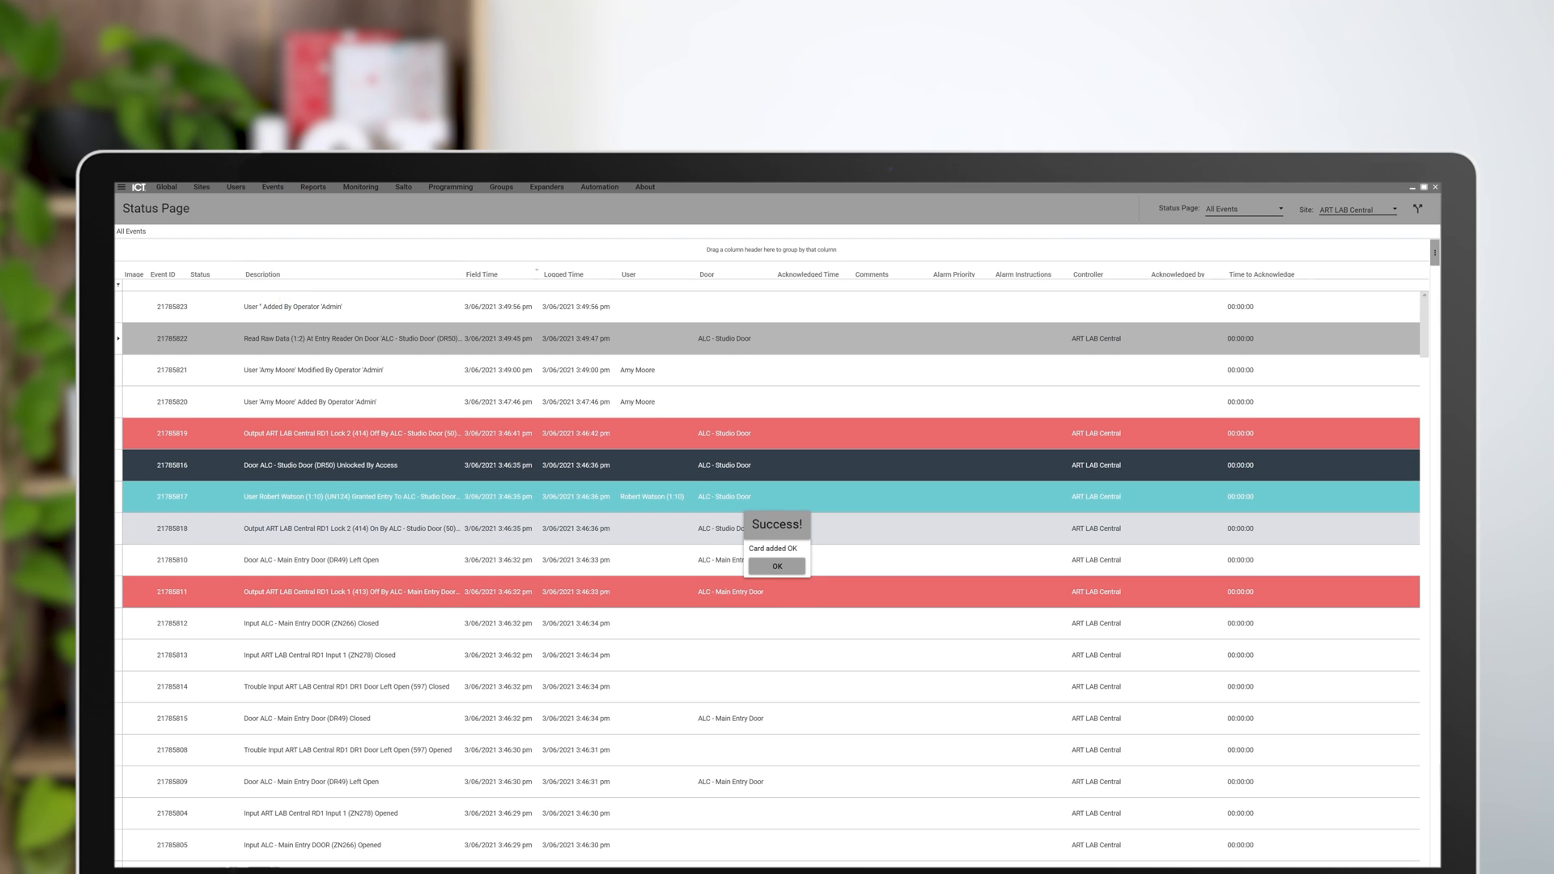
pyautogui.click(776, 565)
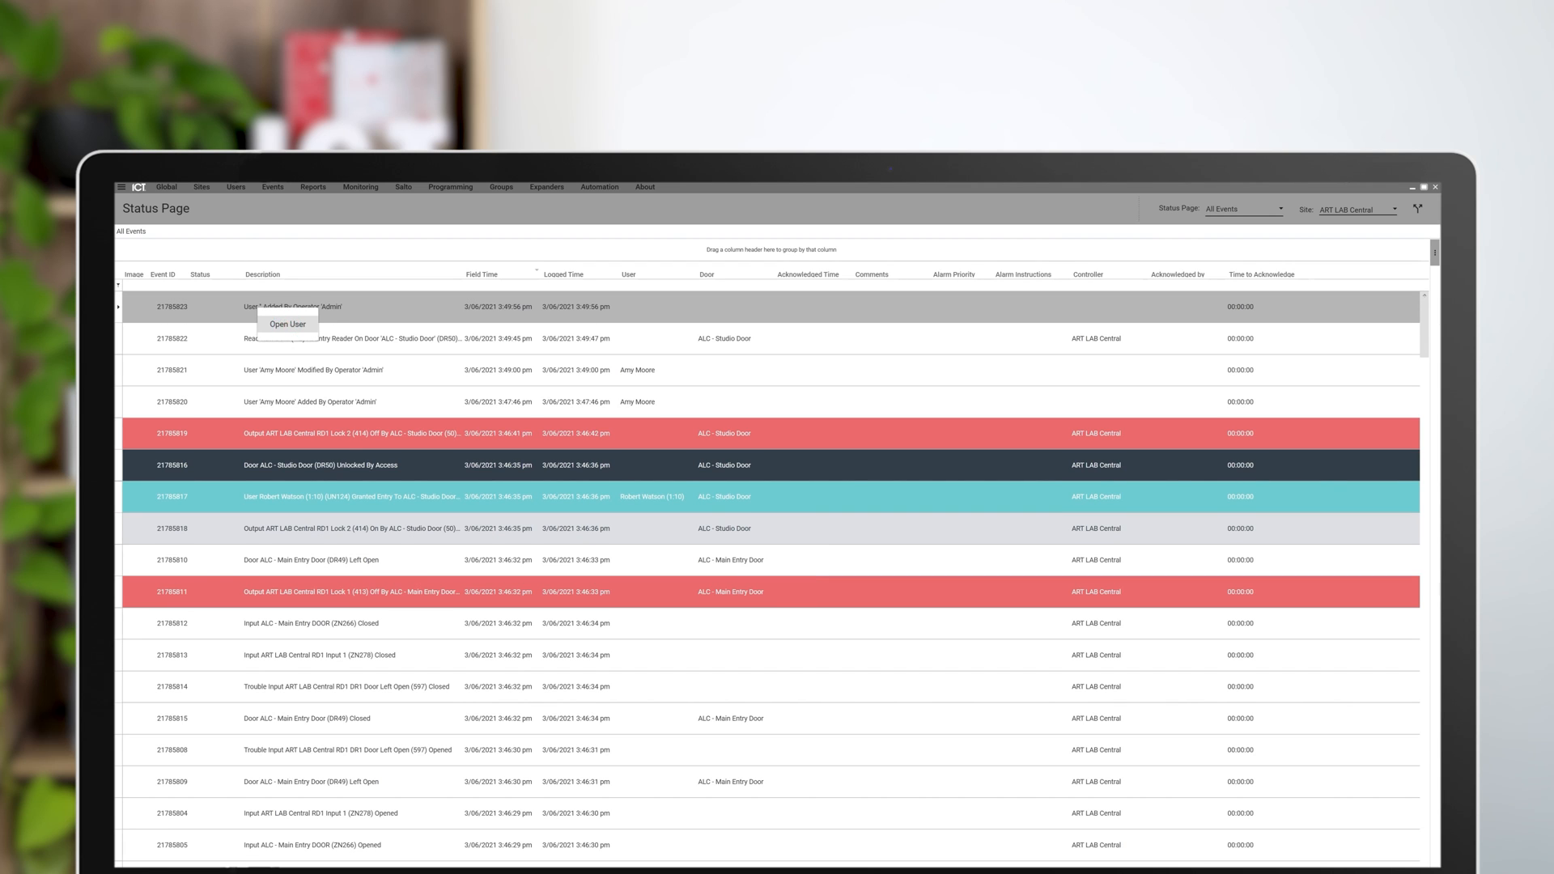
pyautogui.click(288, 324)
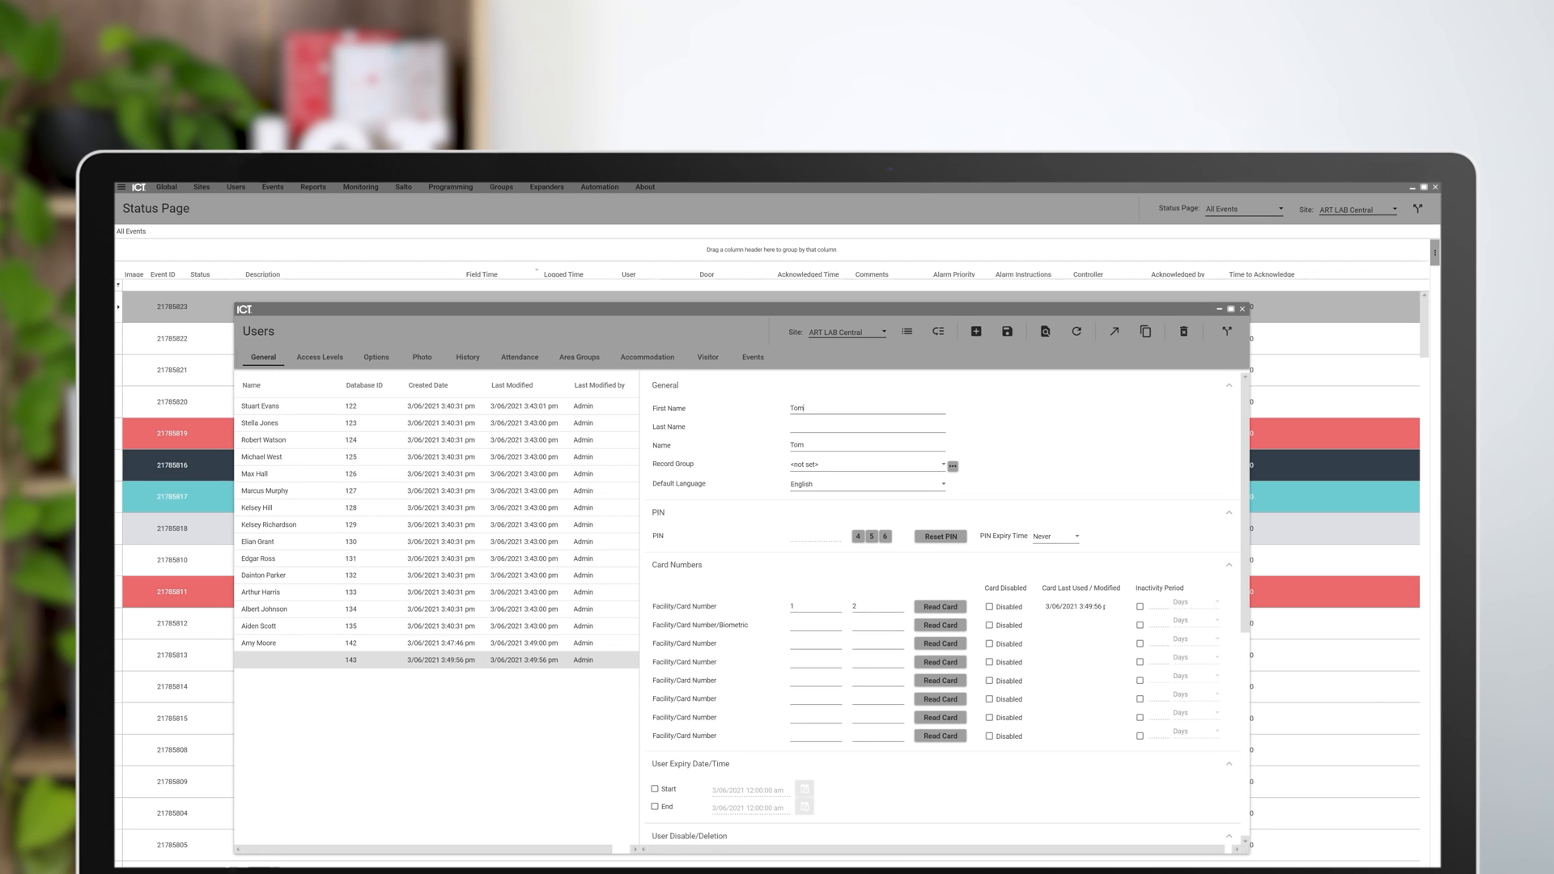
pyautogui.write('Y')
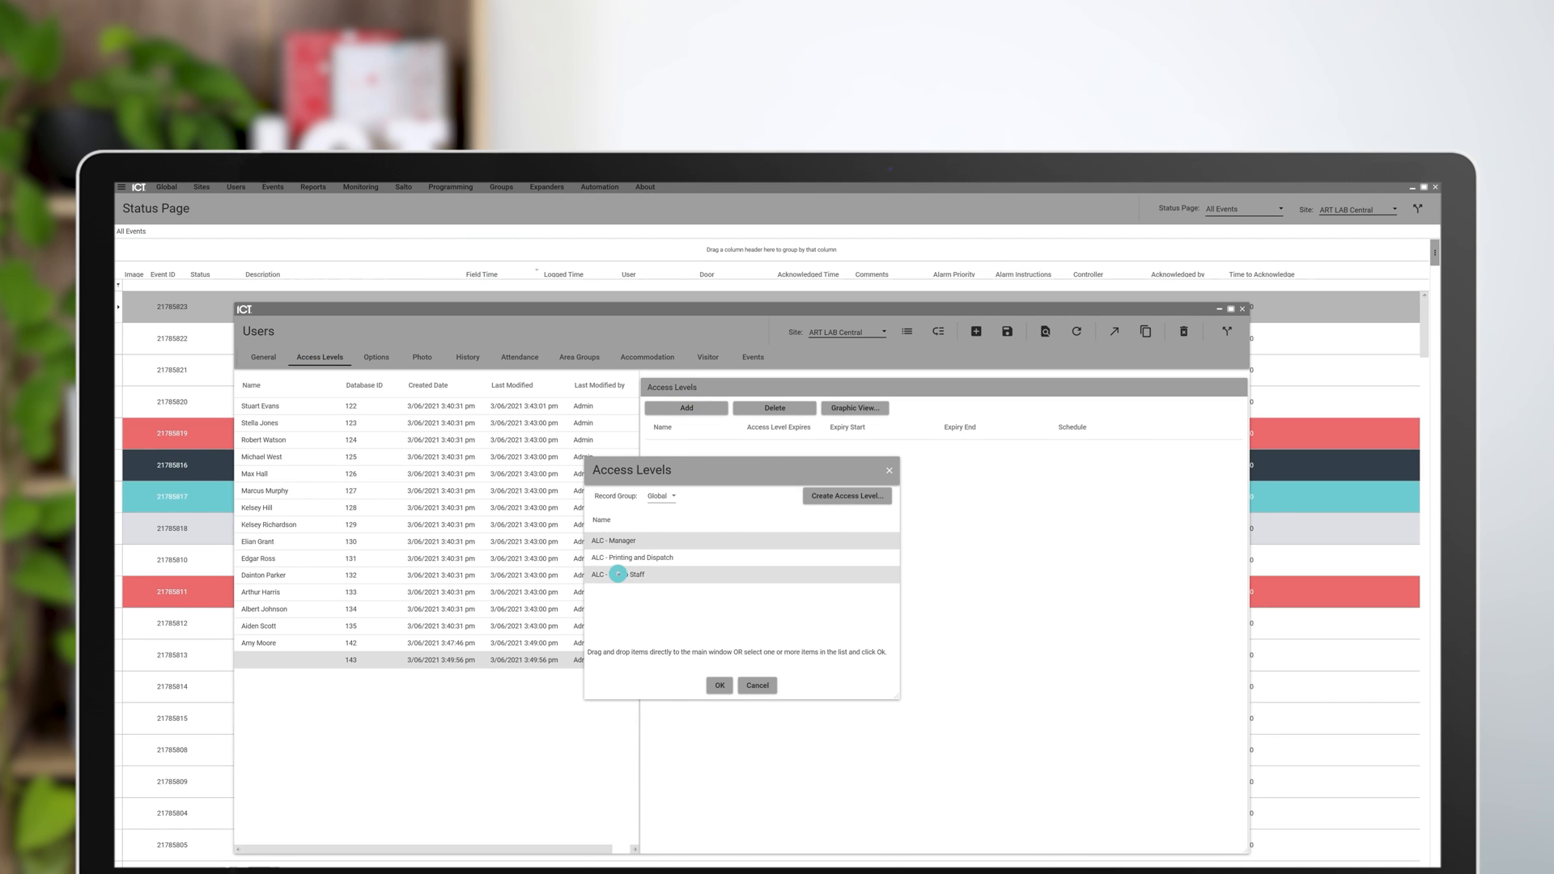
pyautogui.click(719, 686)
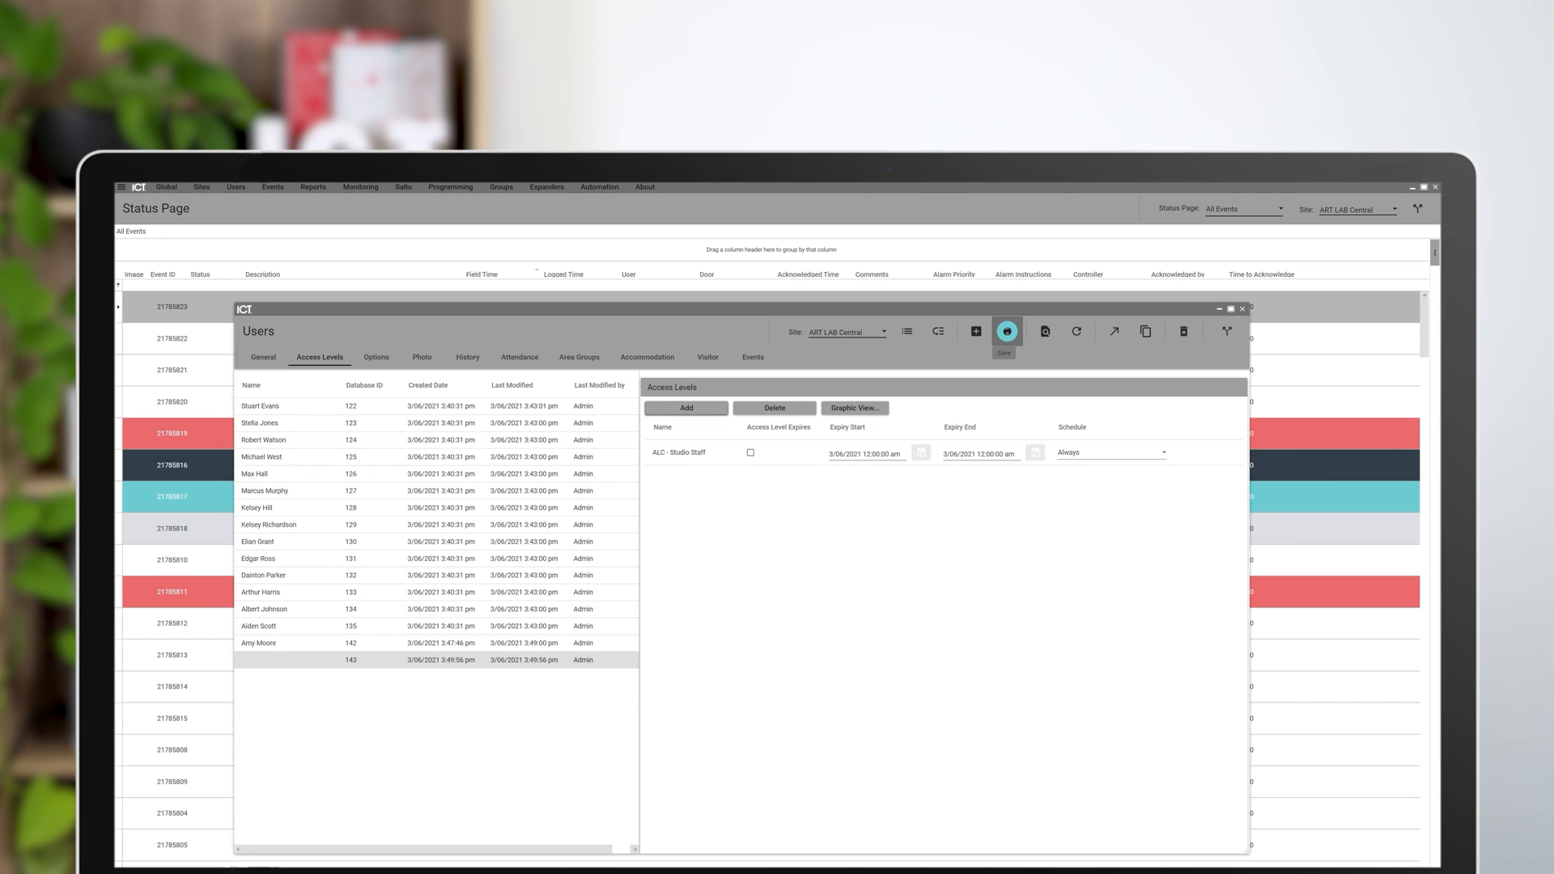
pyautogui.click(1005, 332)
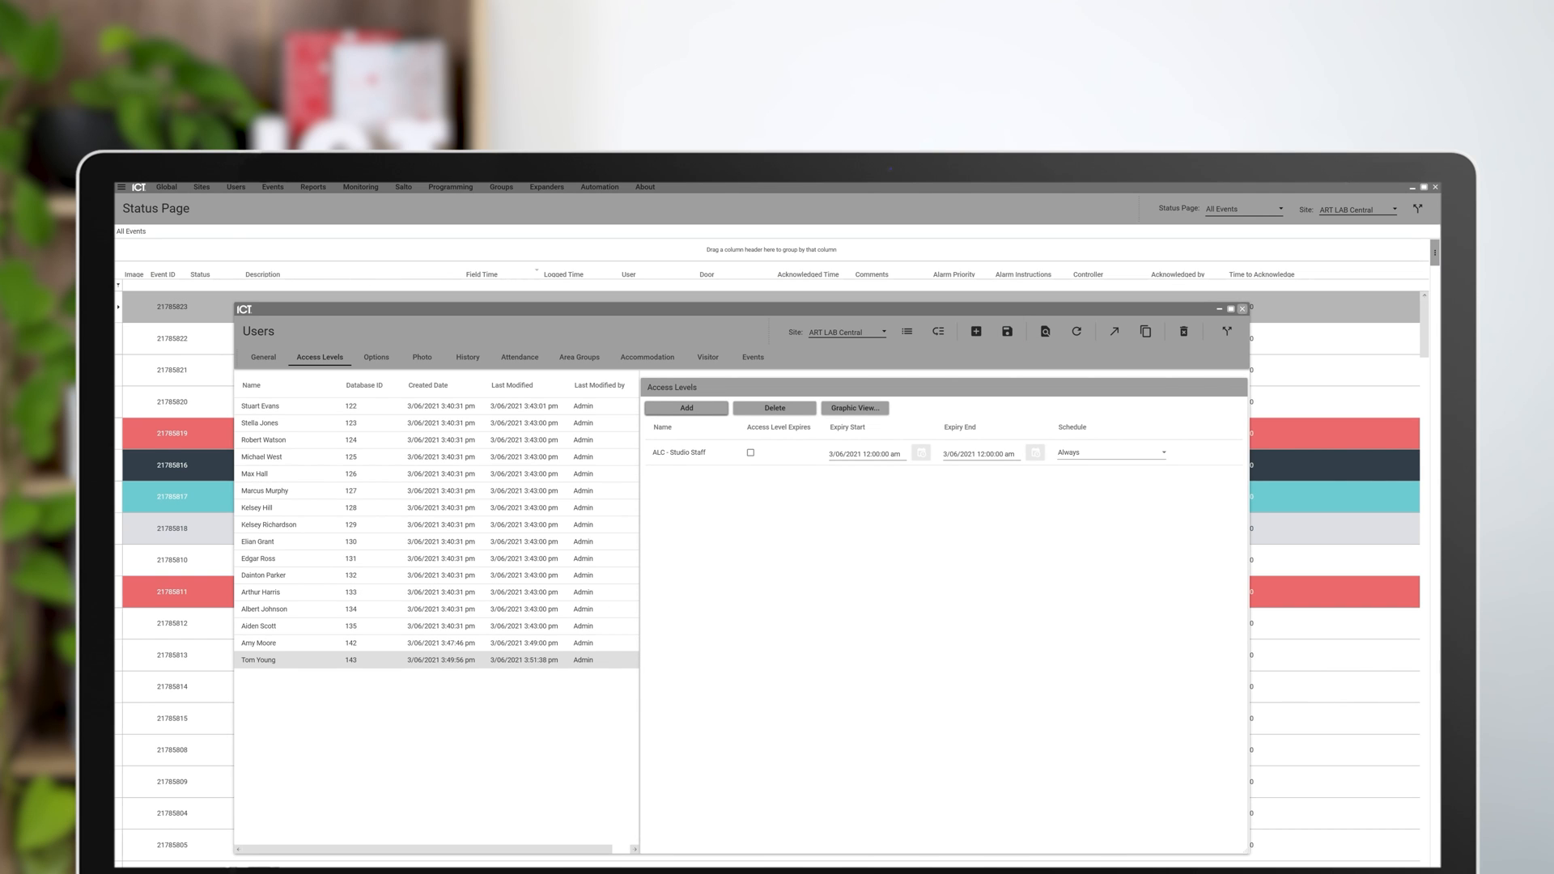
pyautogui.click(1241, 309)
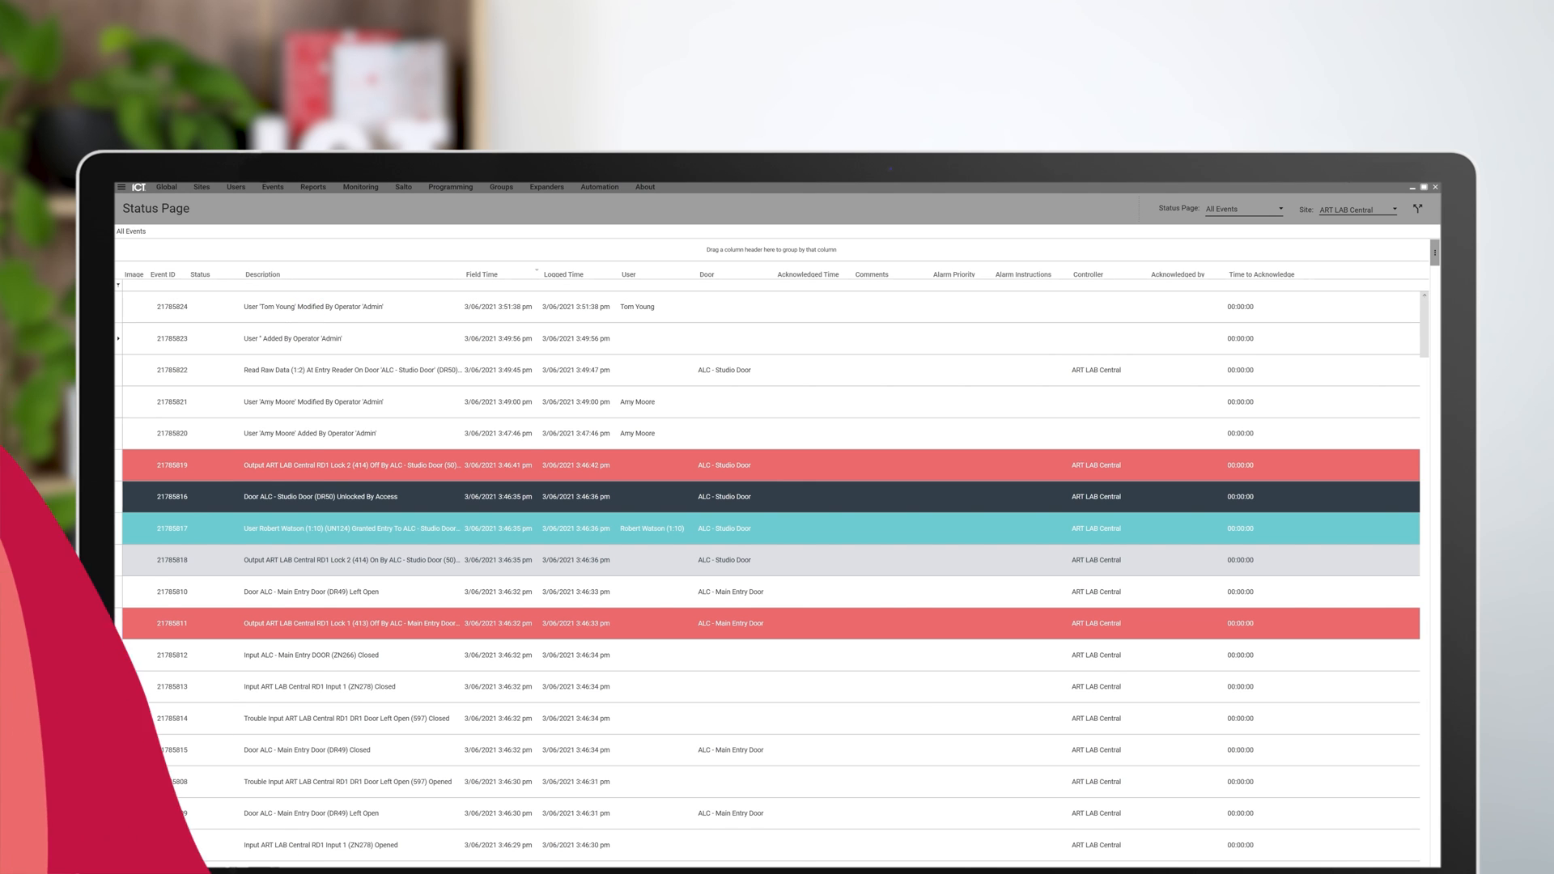
pyautogui.click(235, 187)
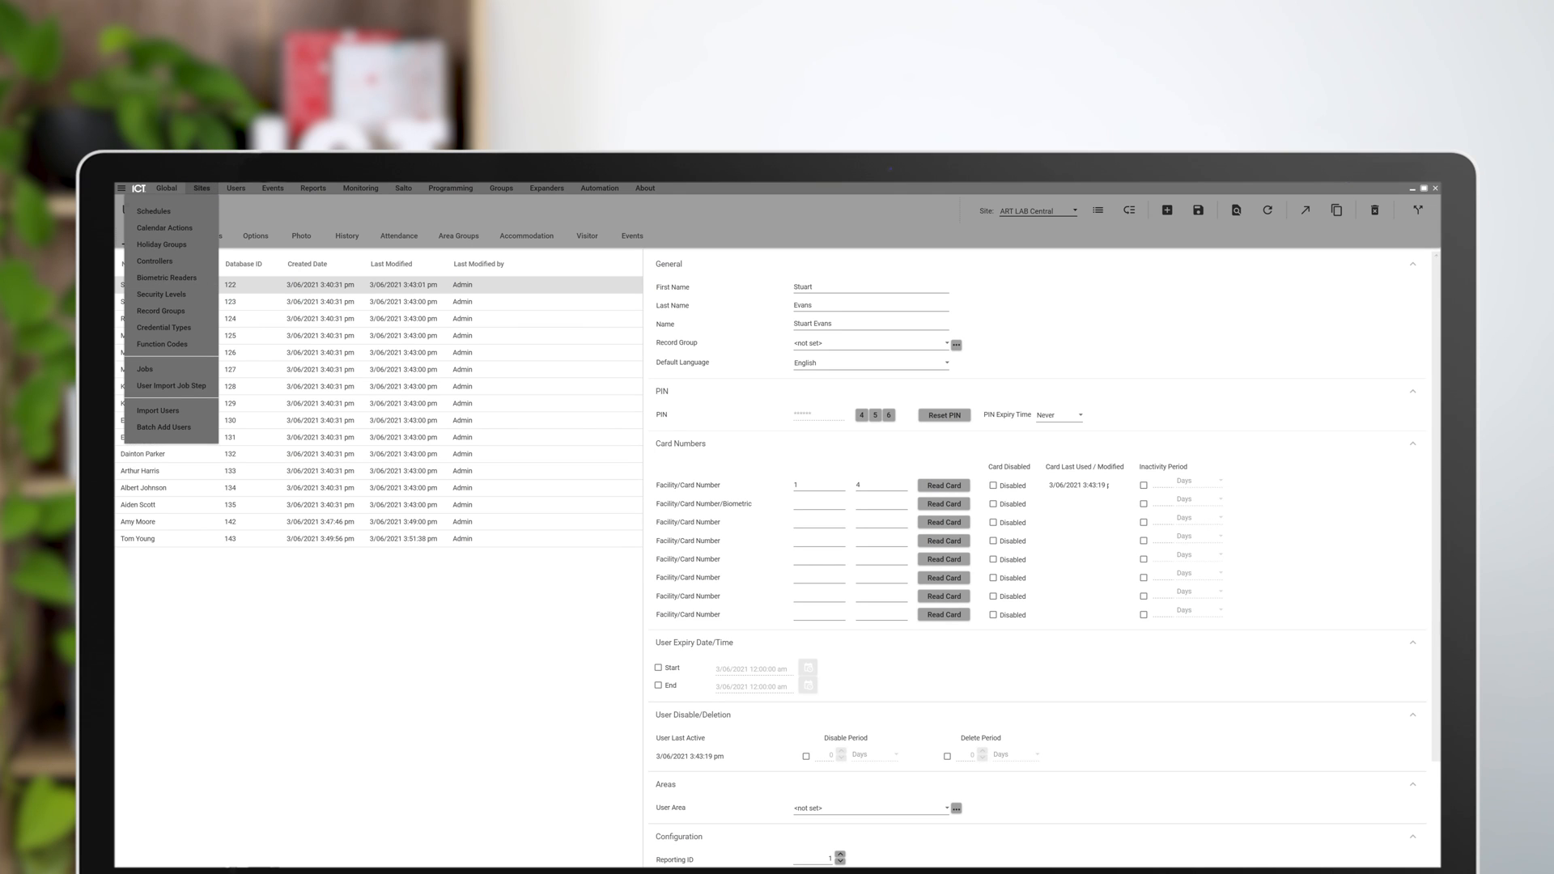
# Start Import Users with ART LAB Central Staff.csv and advance to the file preview.
pyautogui.click(158, 409)
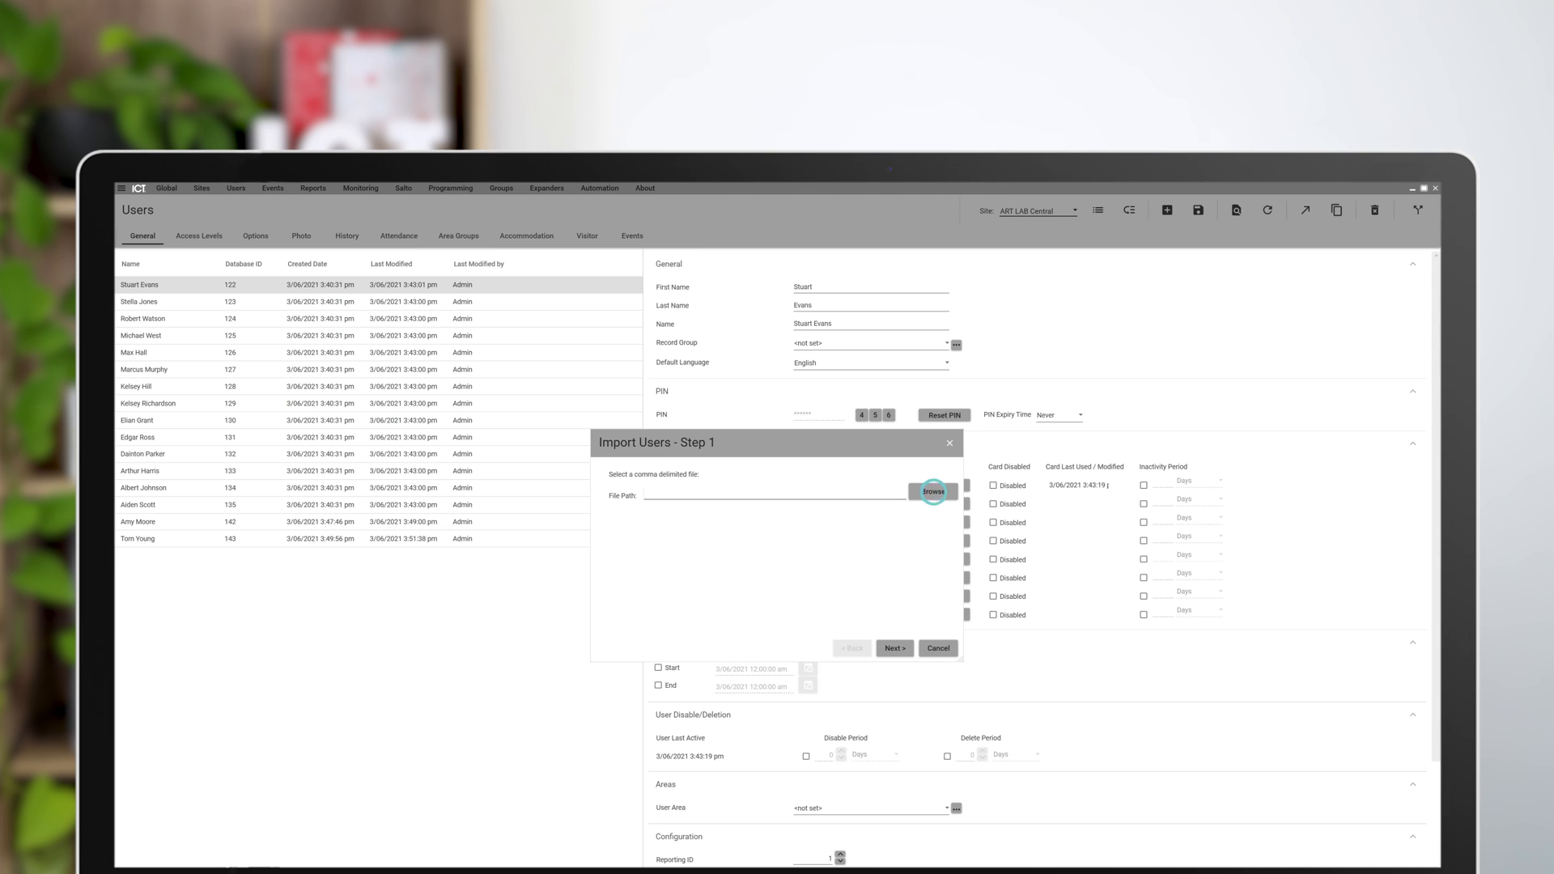
pyautogui.click(931, 491)
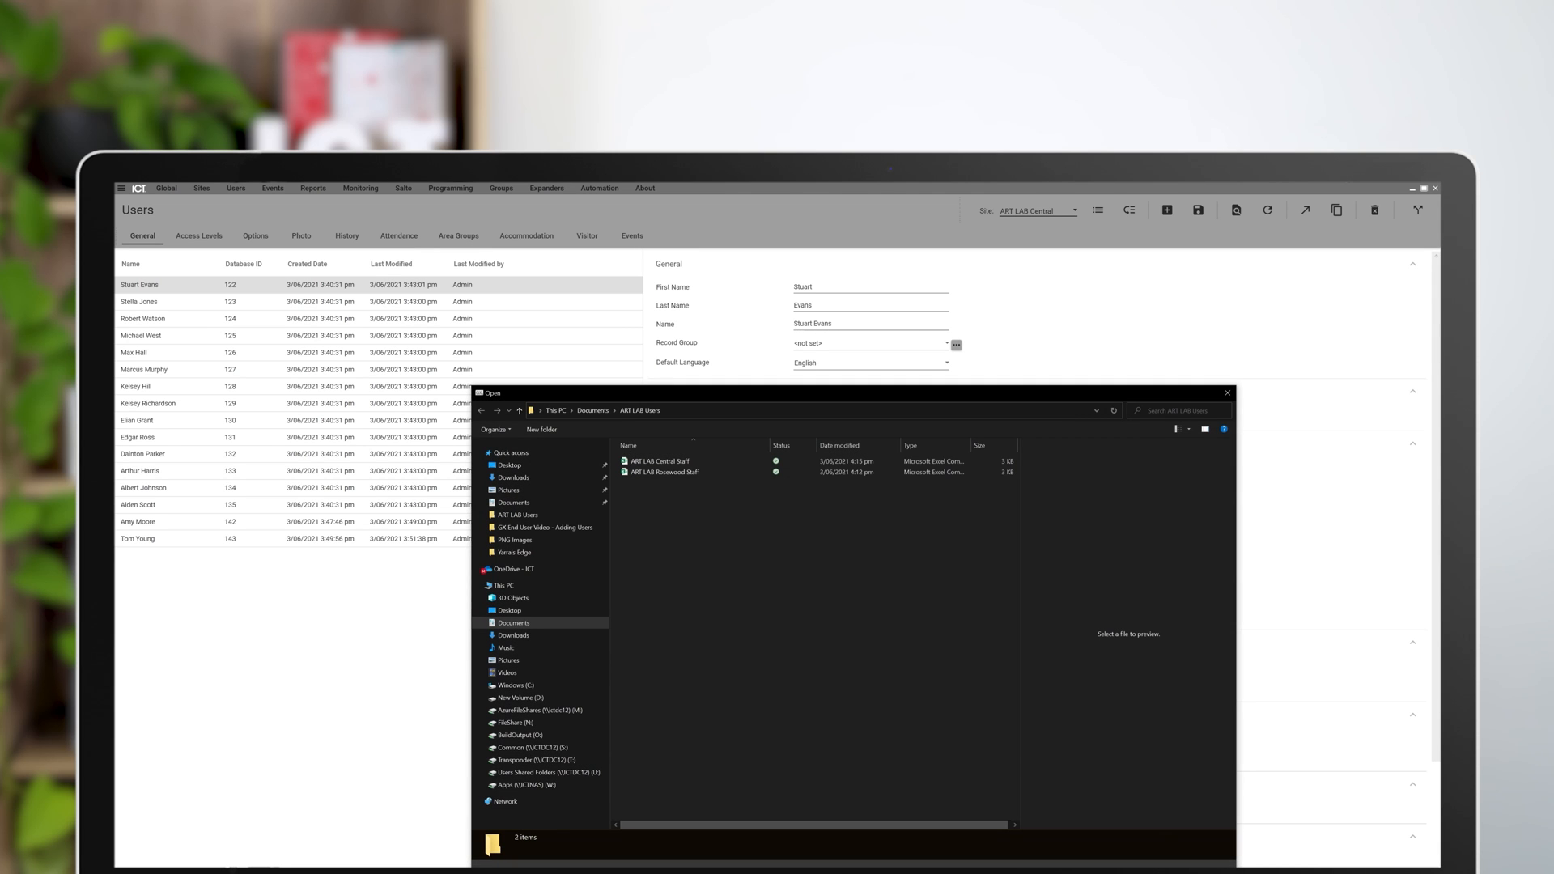
pyautogui.click(658, 460)
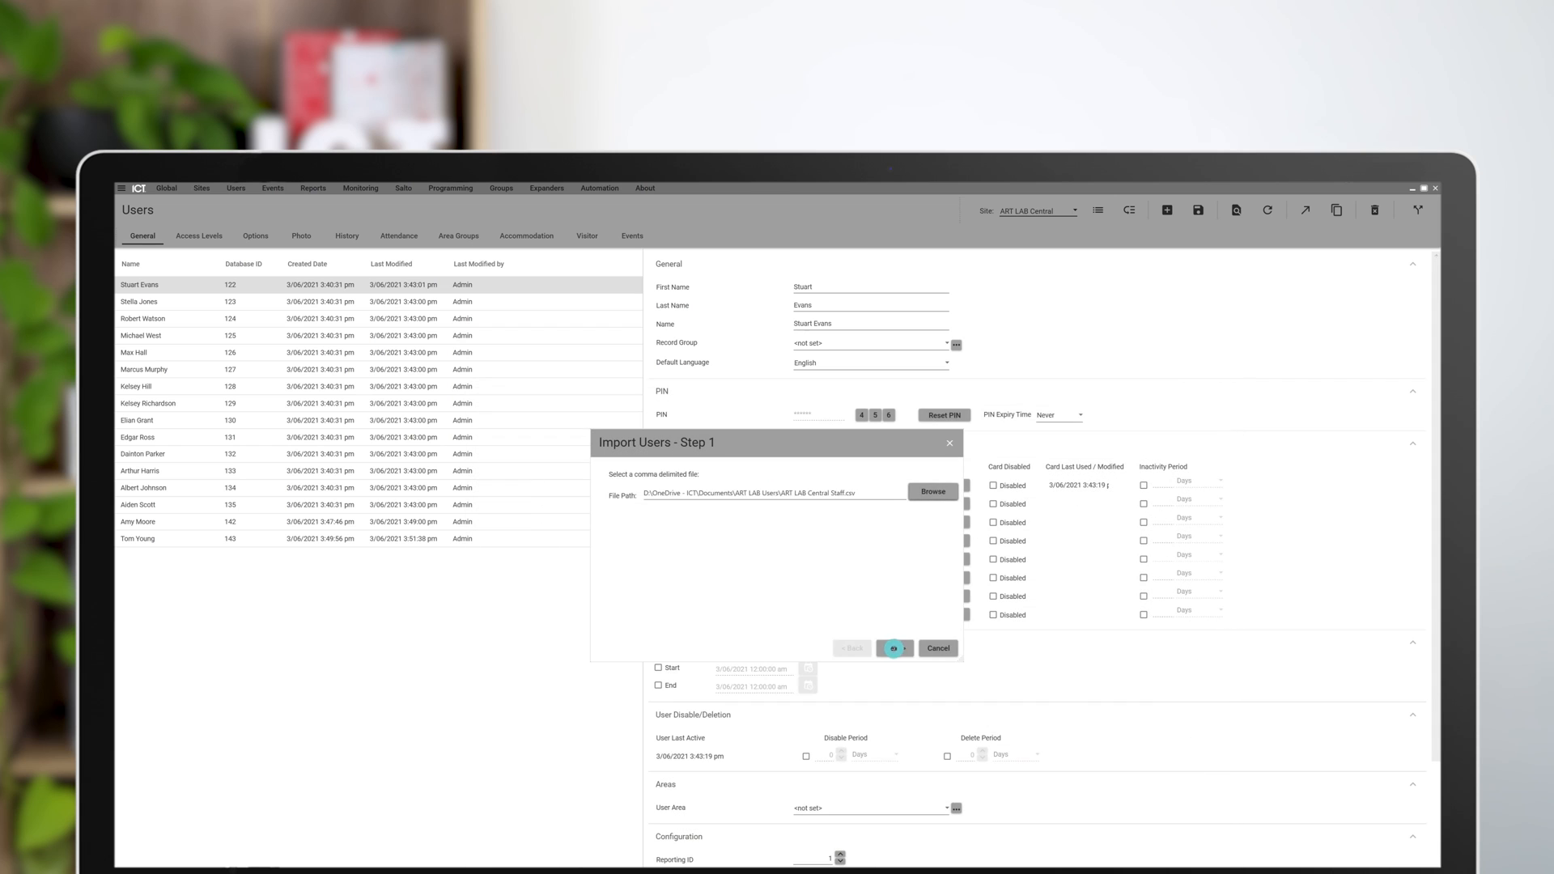
pyautogui.click(892, 648)
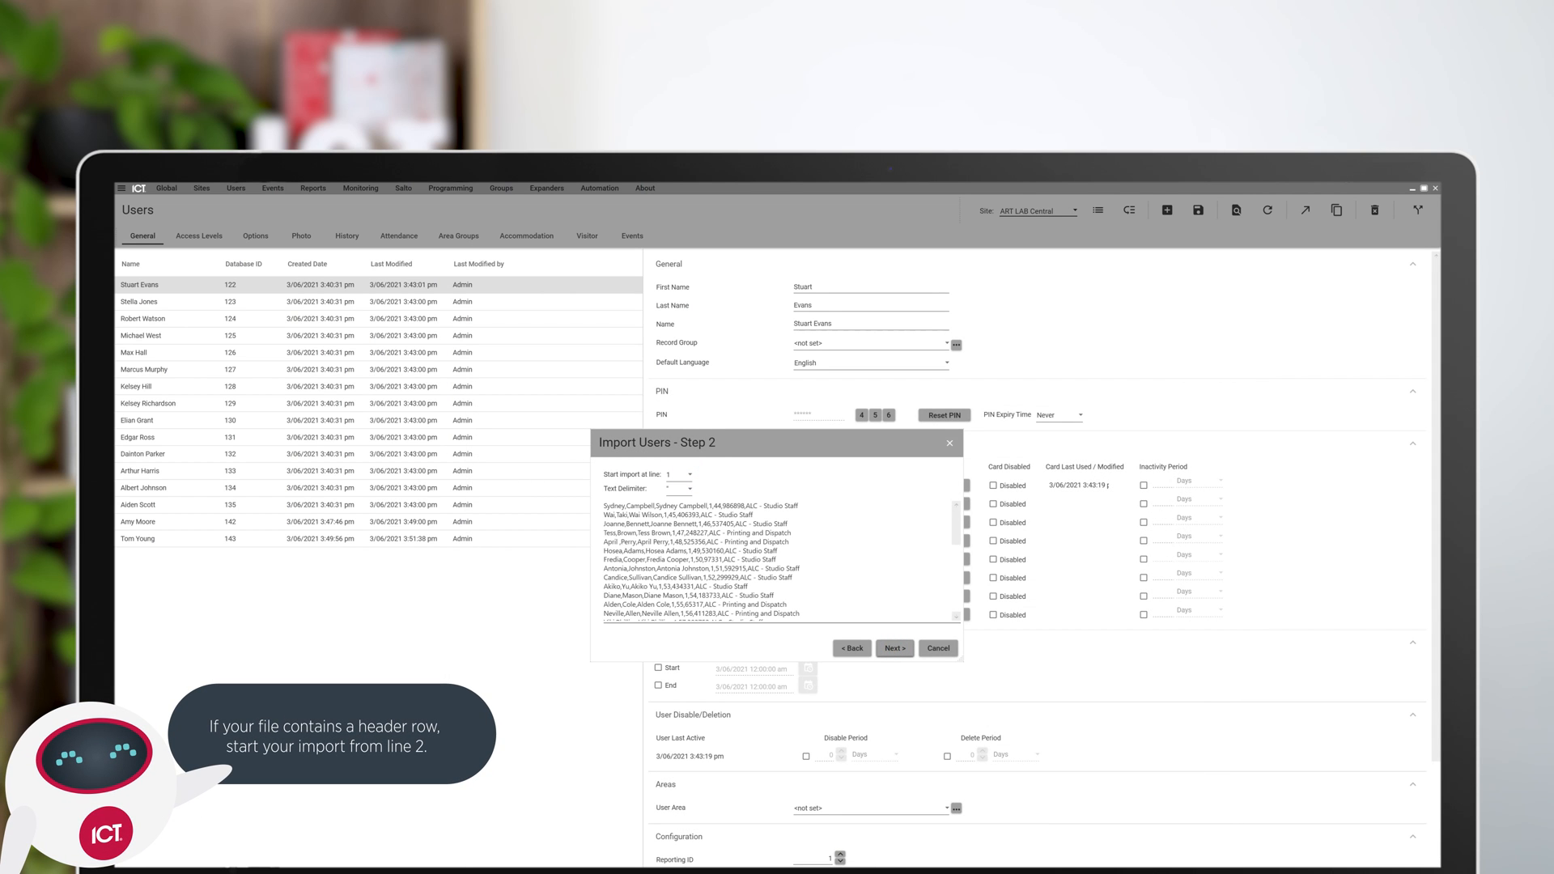
# Keep the import starting at line 1 and advance to column mapping.
pyautogui.click(689, 487)
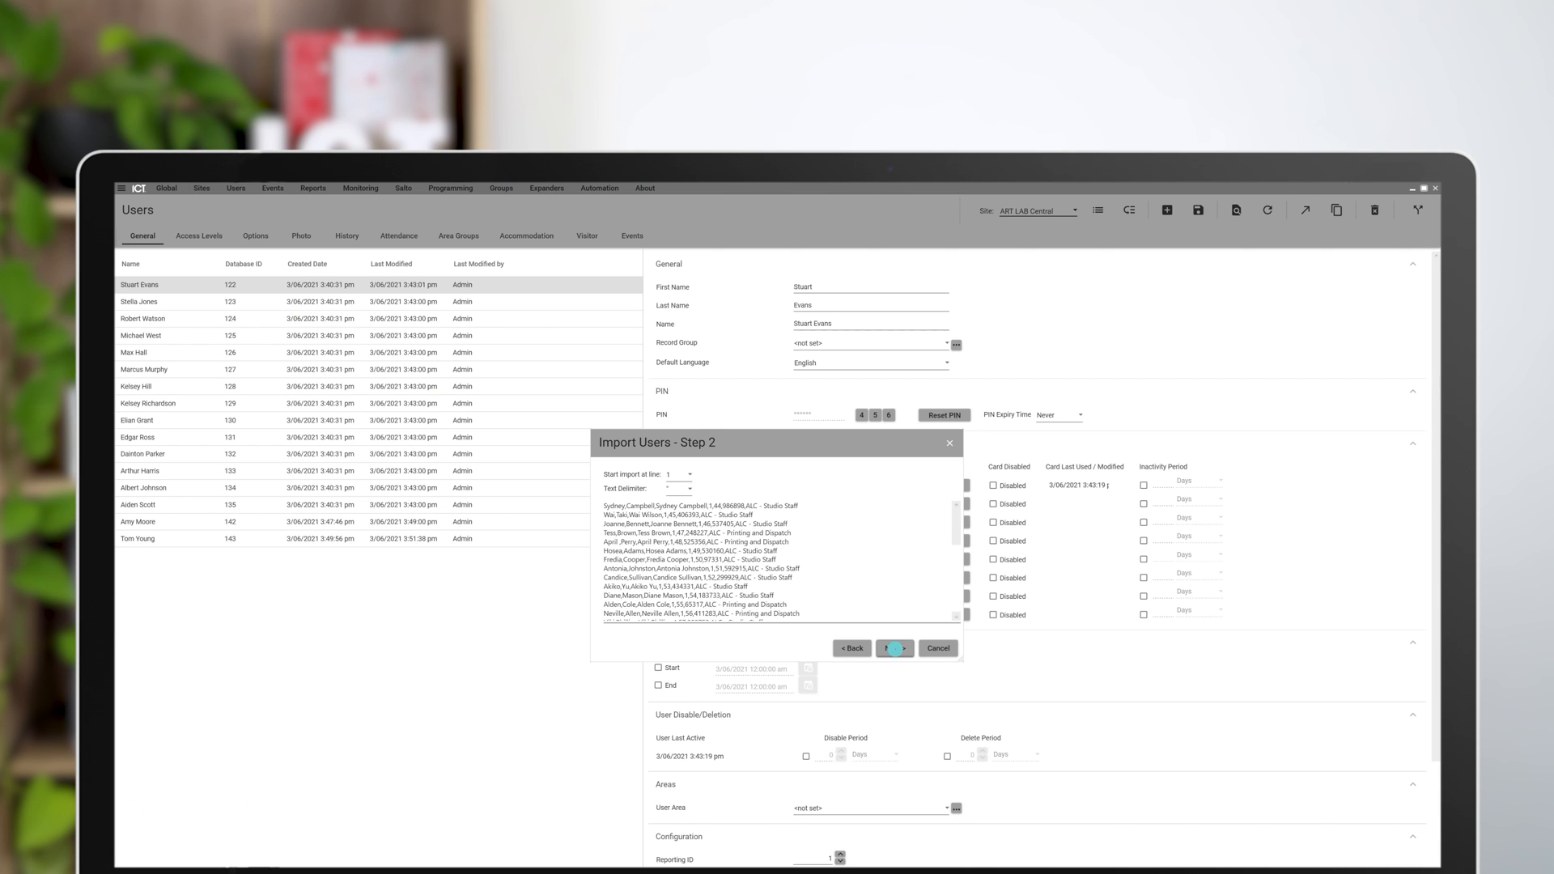
pyautogui.click(893, 648)
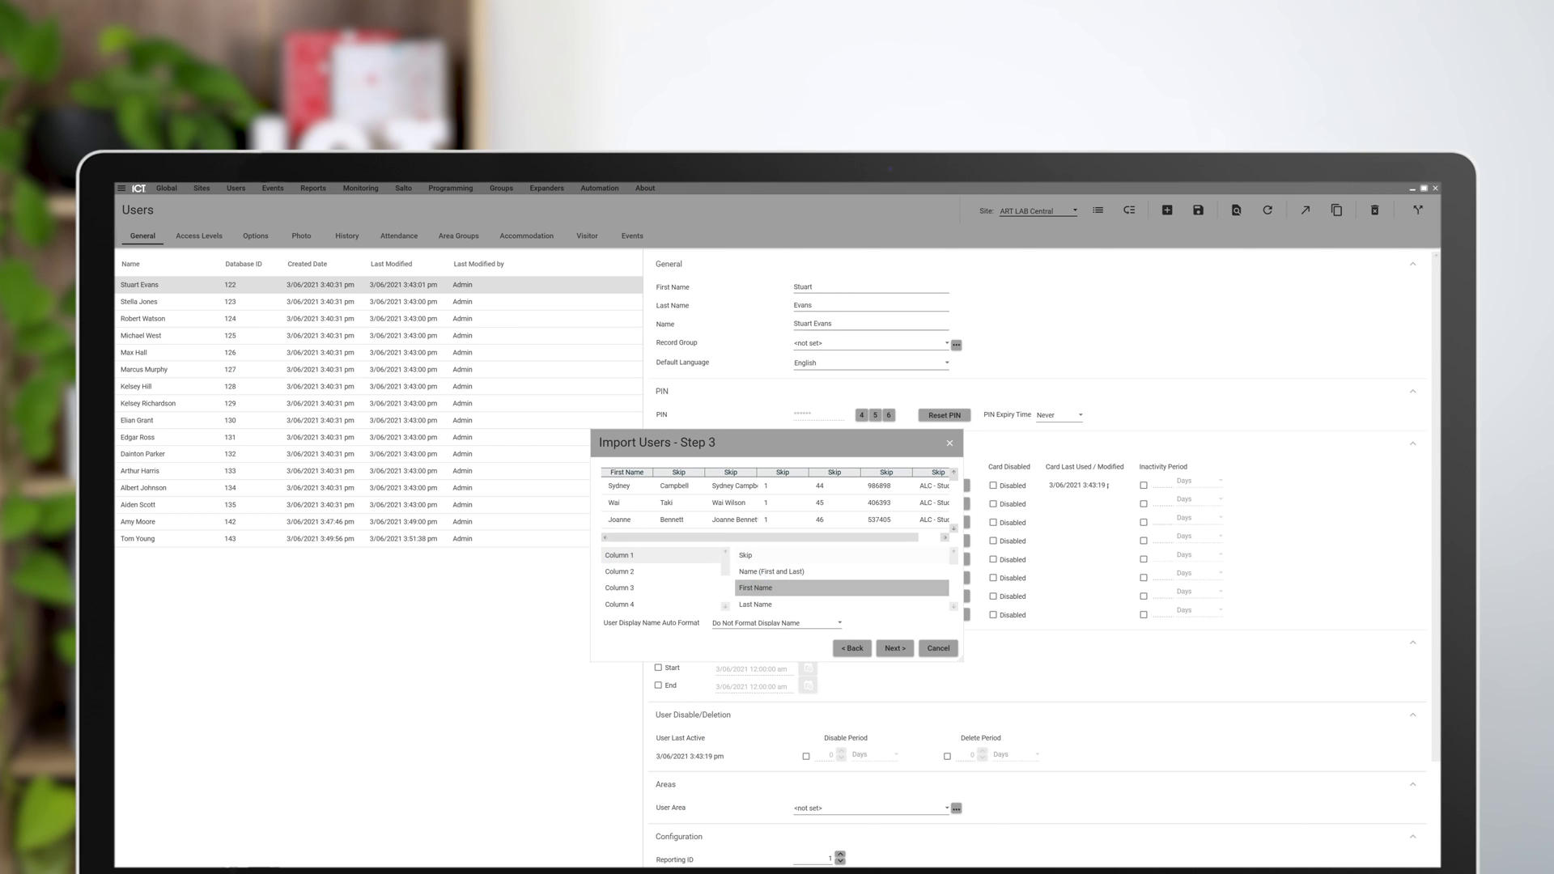
# Map CSV columns to Last Name, full Name and Access Level, then advance to step 4.
pyautogui.click(619, 572)
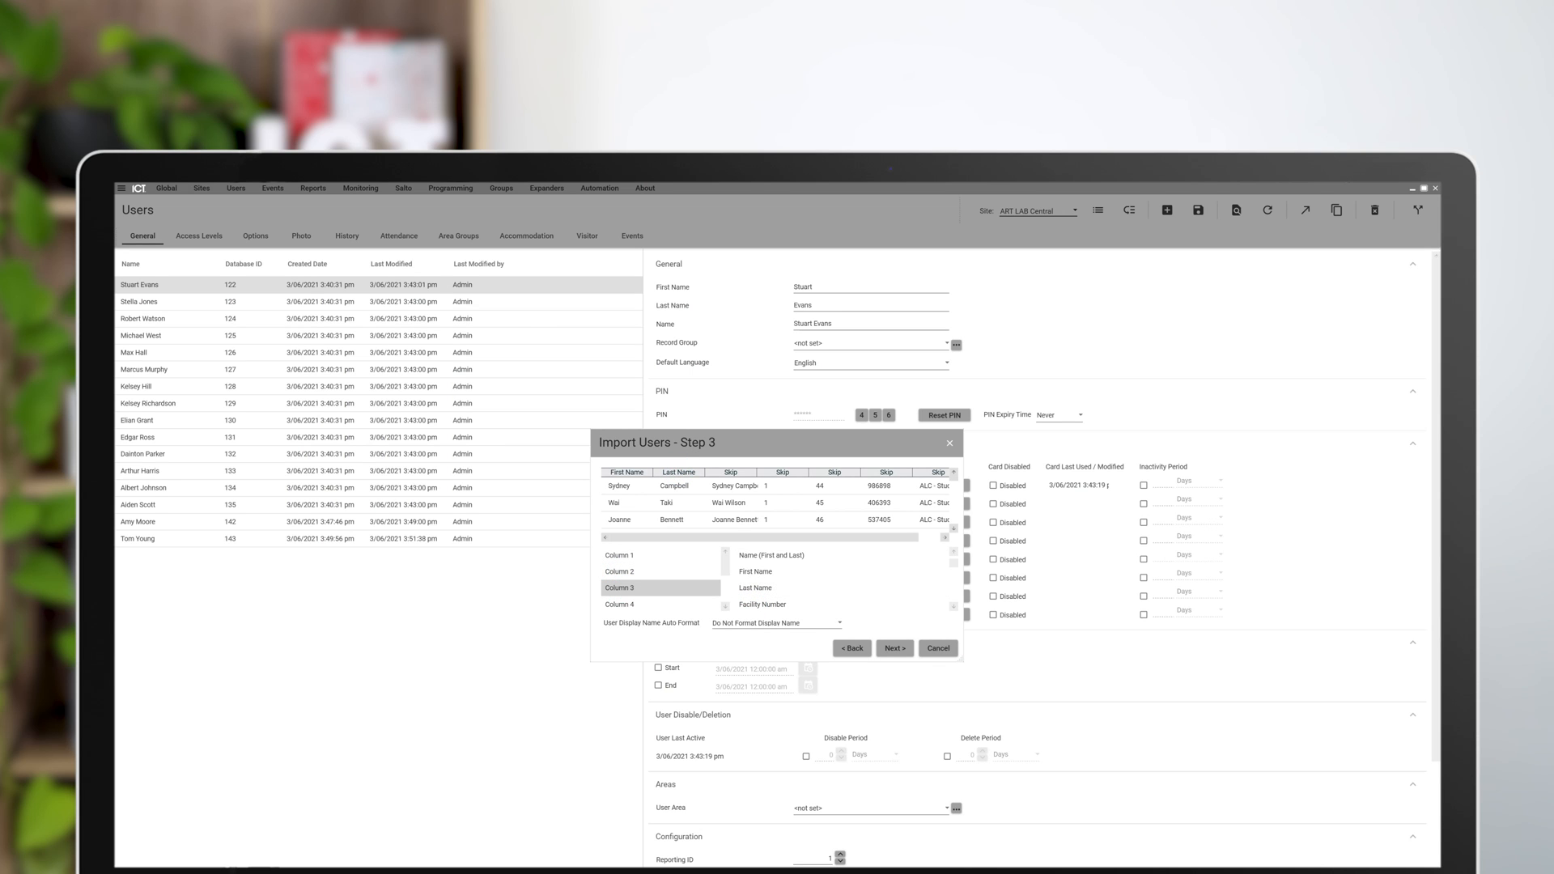
pyautogui.click(770, 556)
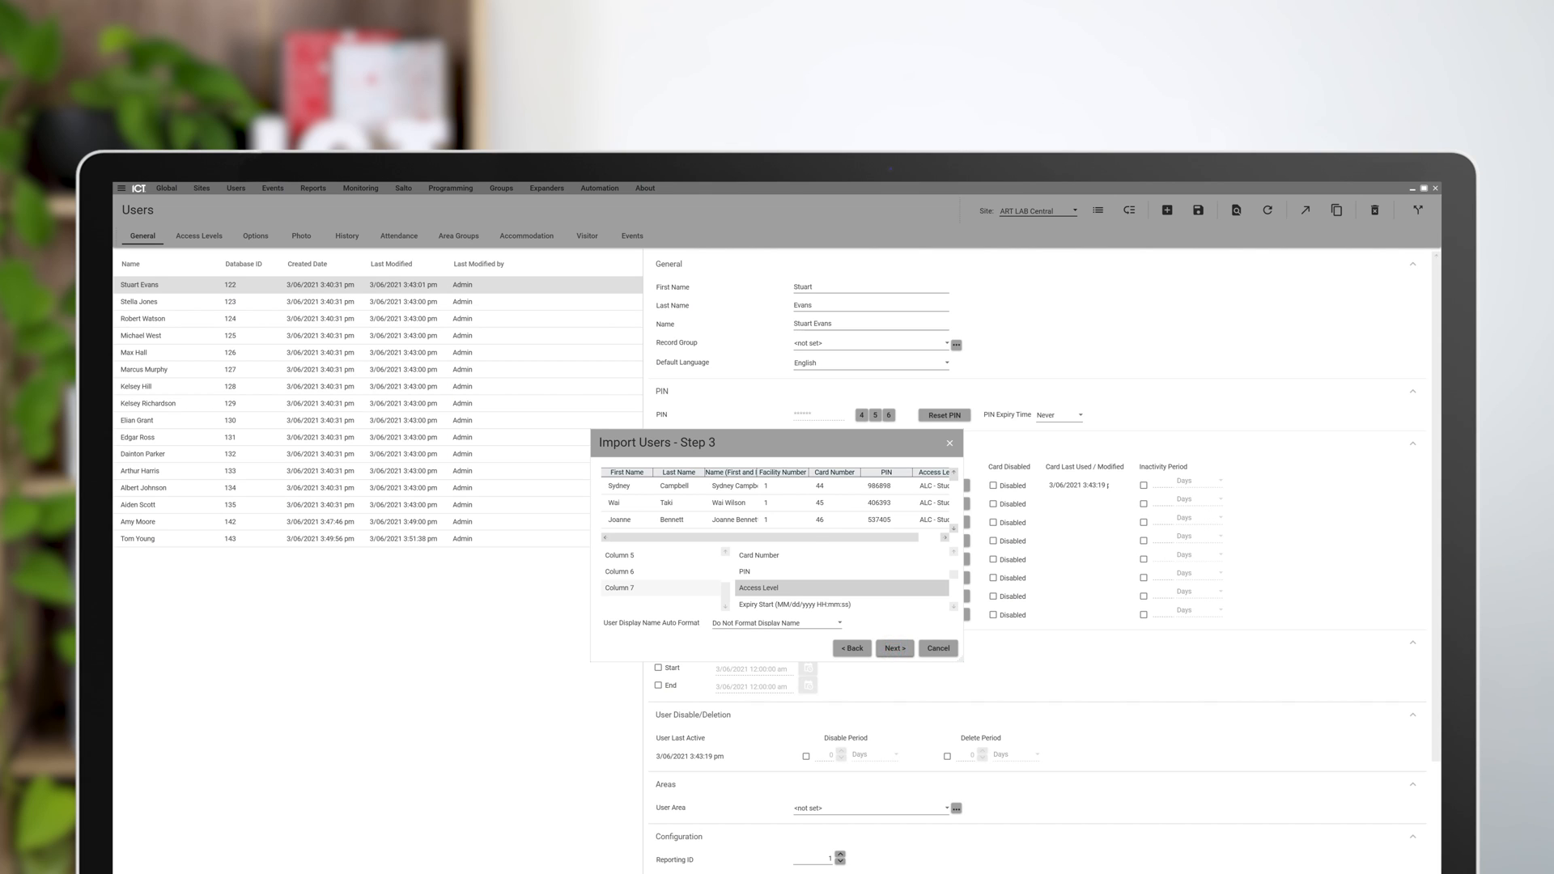
pyautogui.click(891, 647)
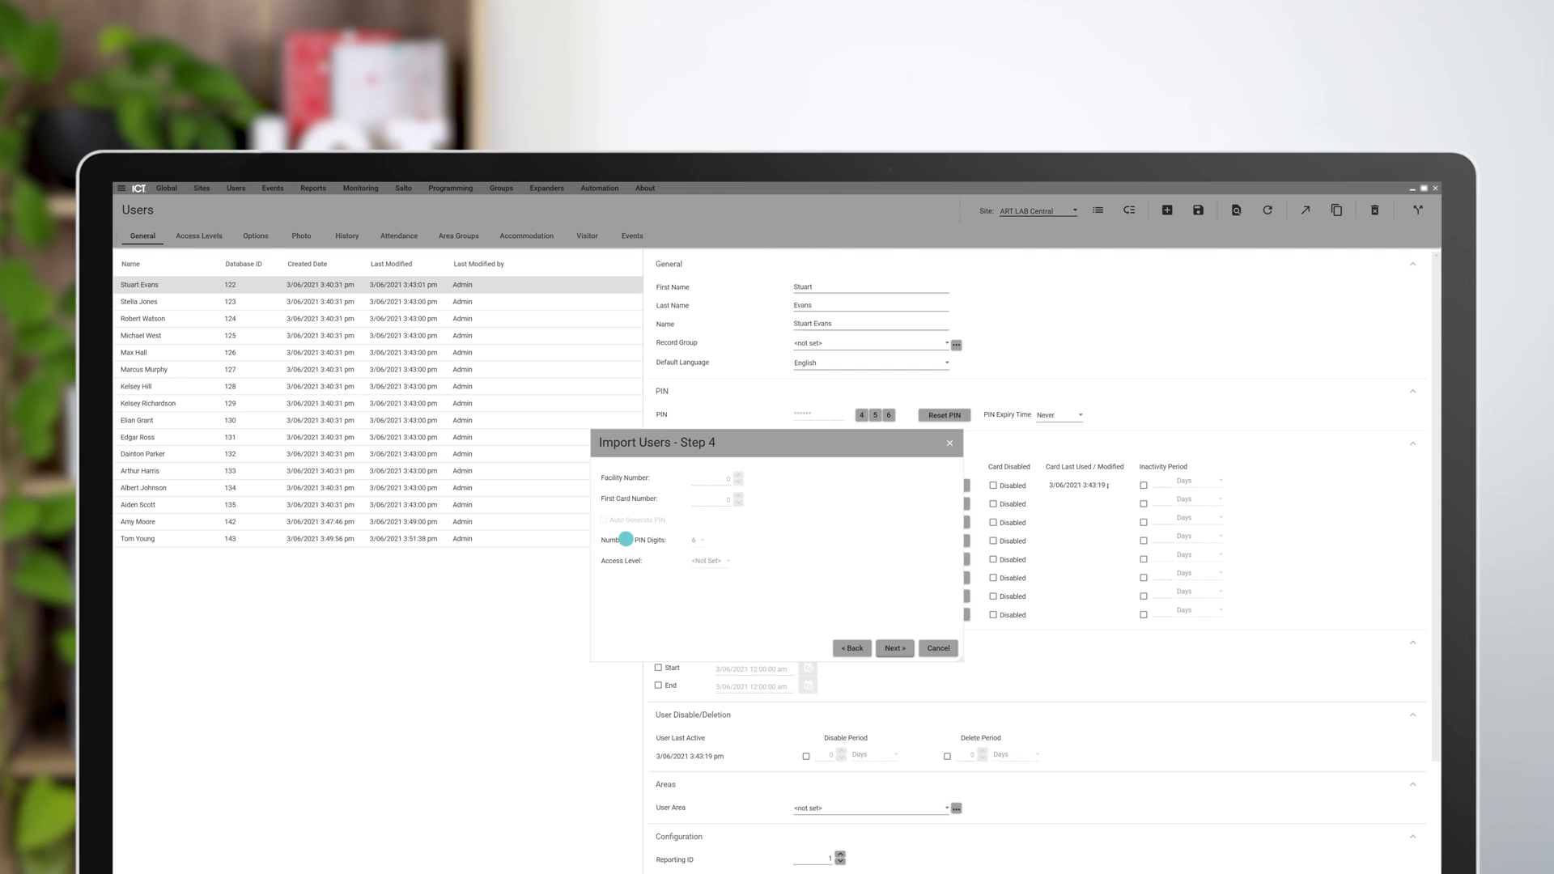
# Accept the default card and PIN settings and finish the CSV user import.
pyautogui.click(893, 648)
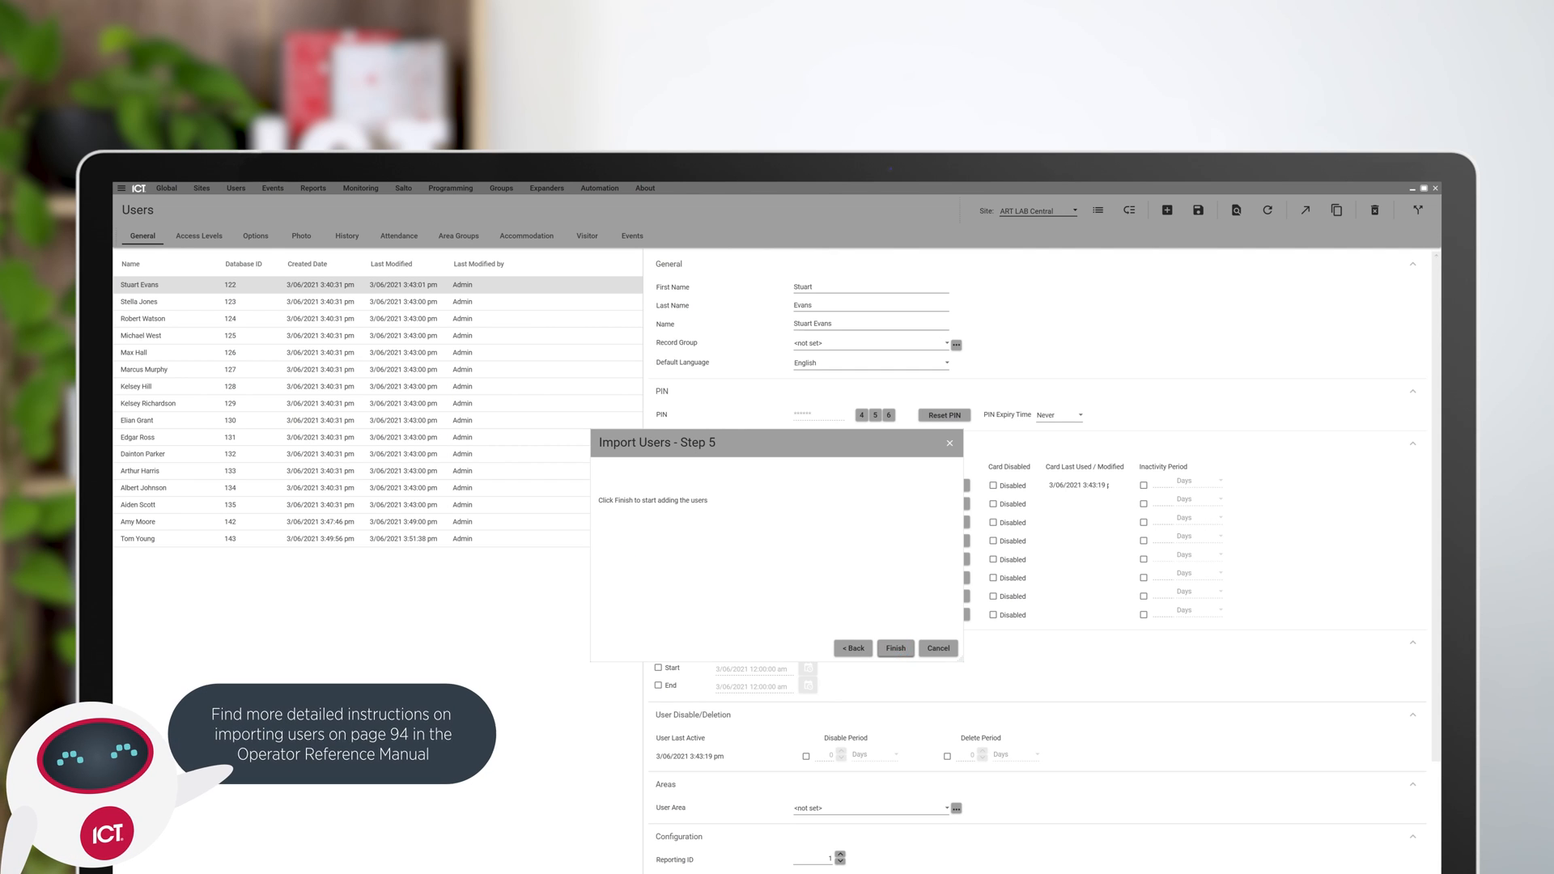
pyautogui.click(893, 648)
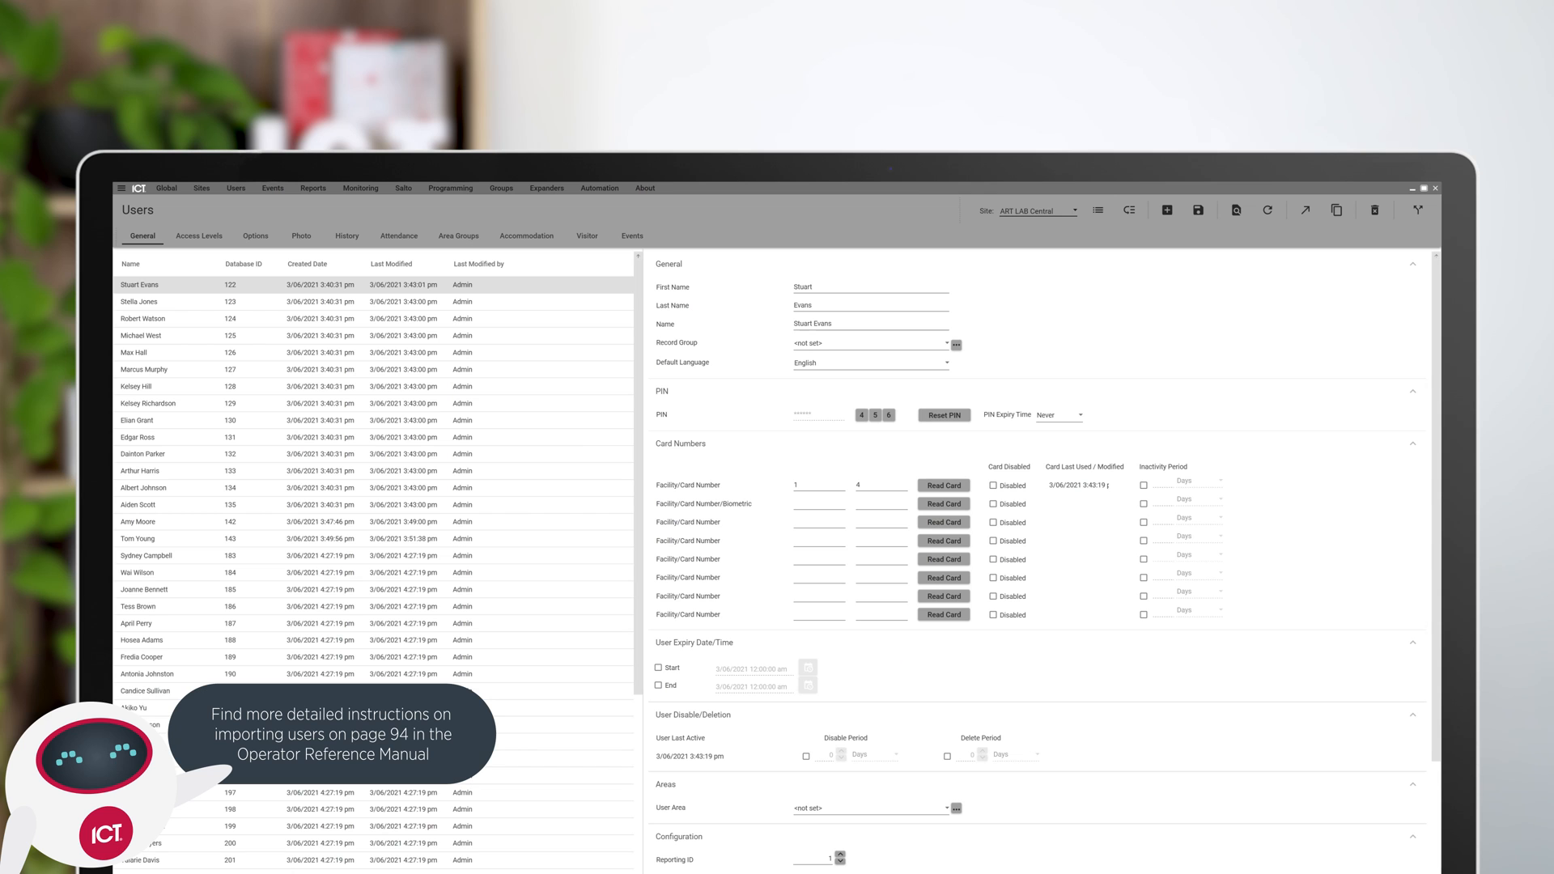